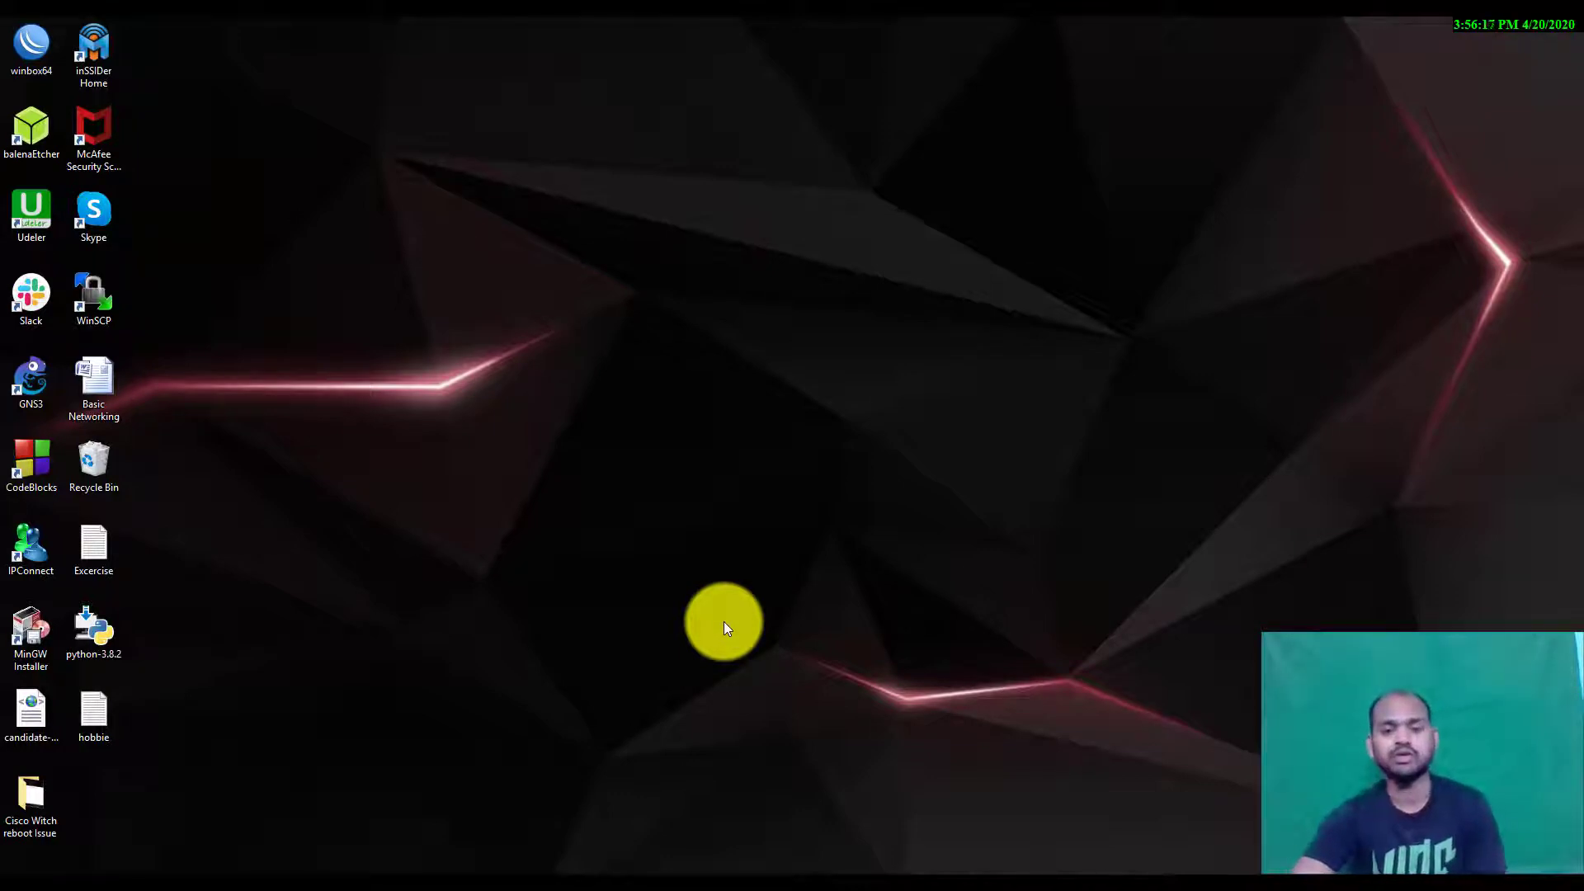
mouse_move(139, 842)
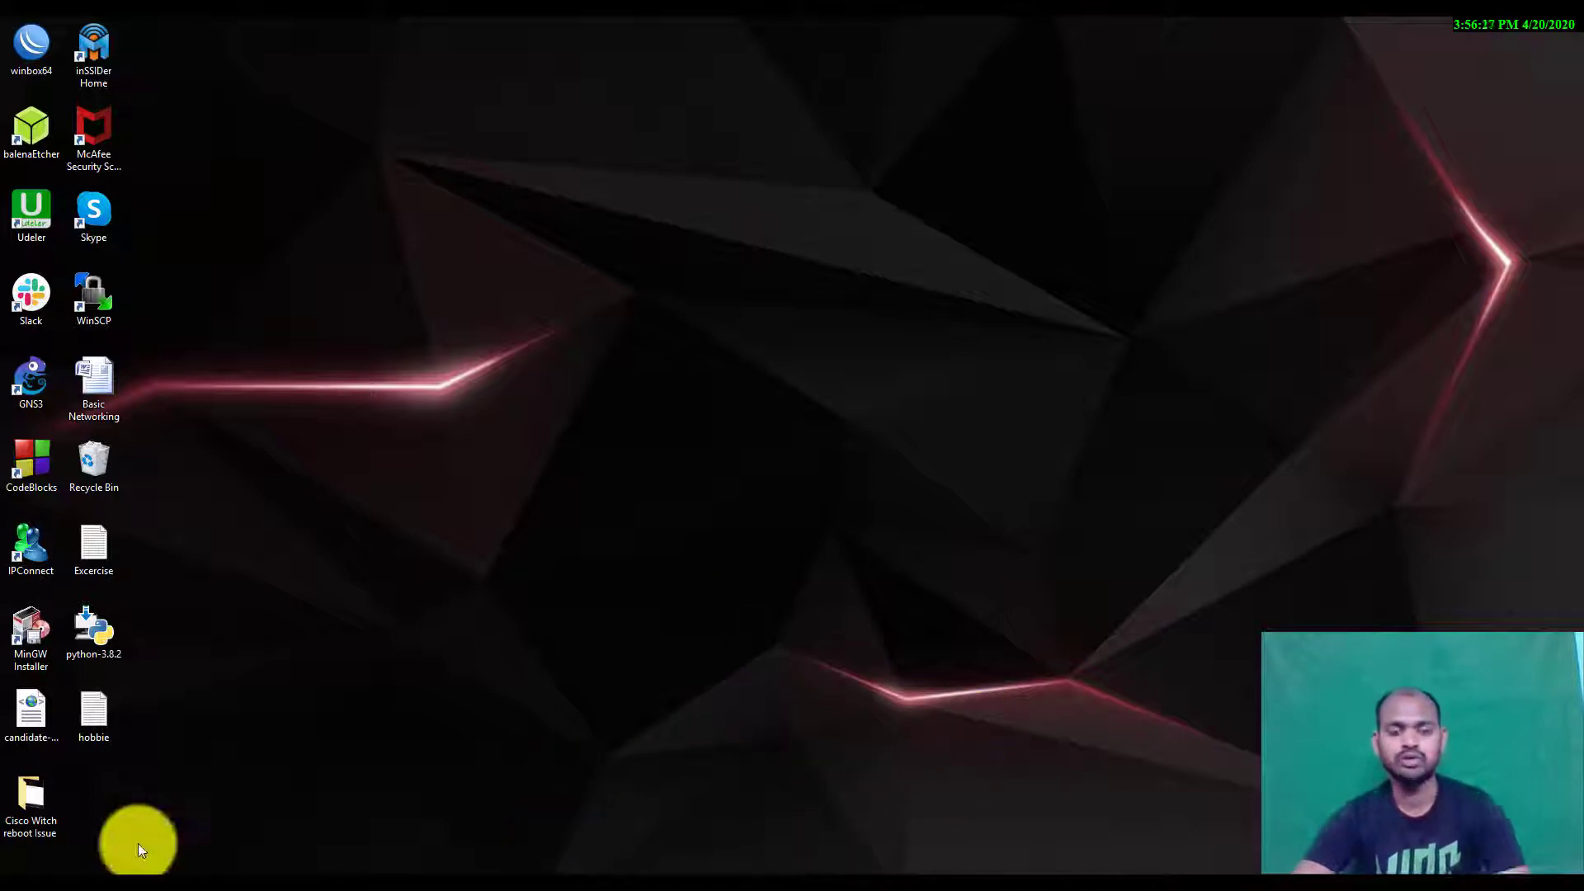
- Open File Explorer on the Downloads folder
click(30, 798)
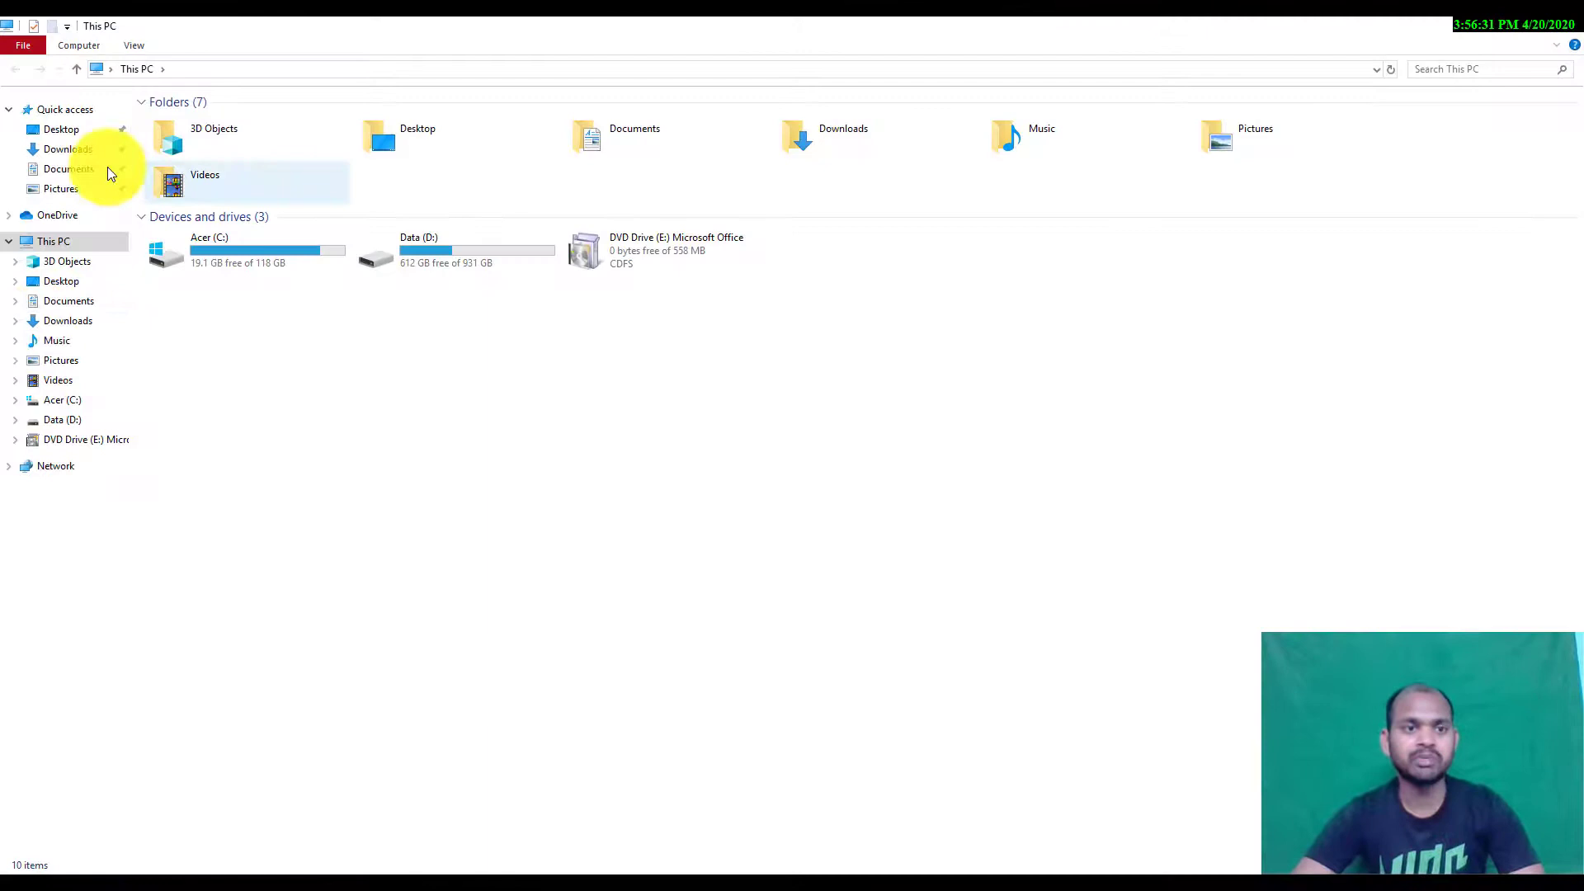
click(68, 149)
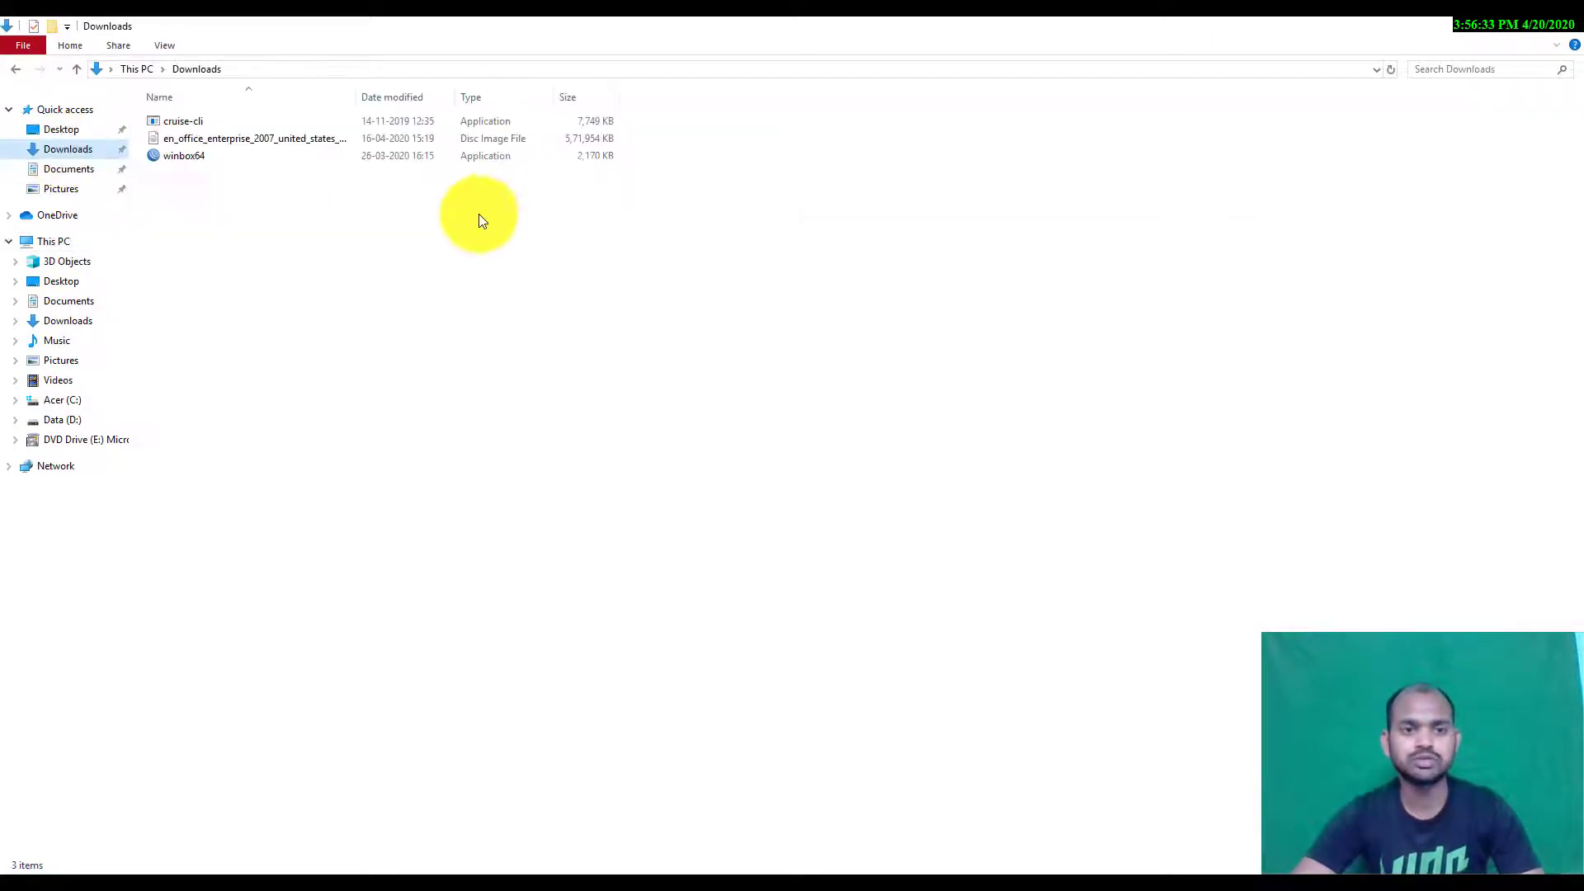
- Launch winbox64, connect by MAC address, and select ether1 in IP > DHCP Client
double_click(184, 154)
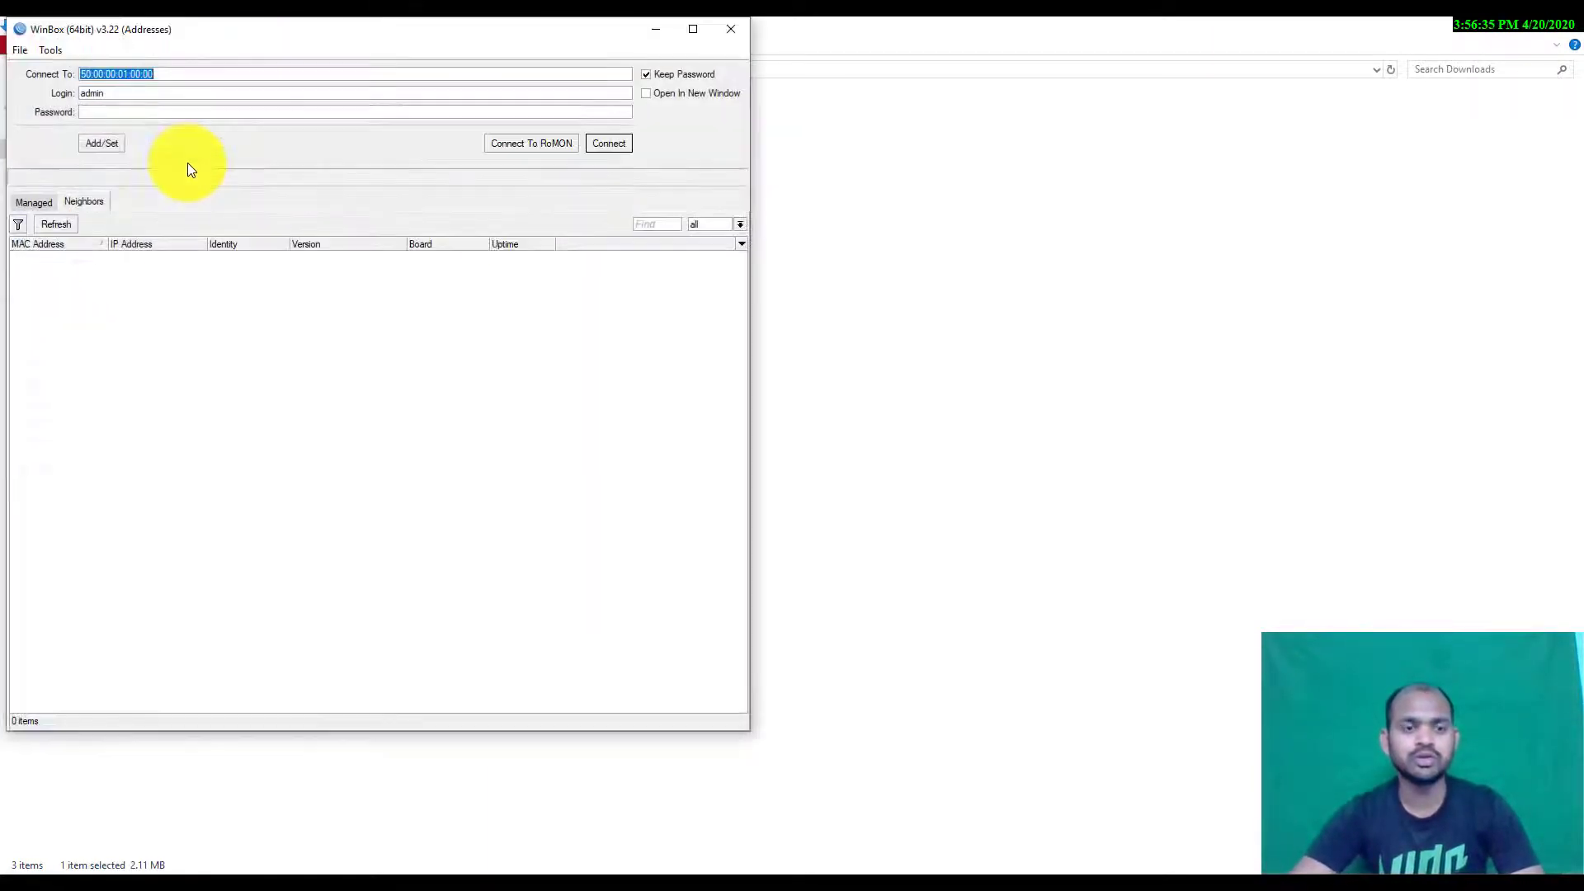
click(608, 143)
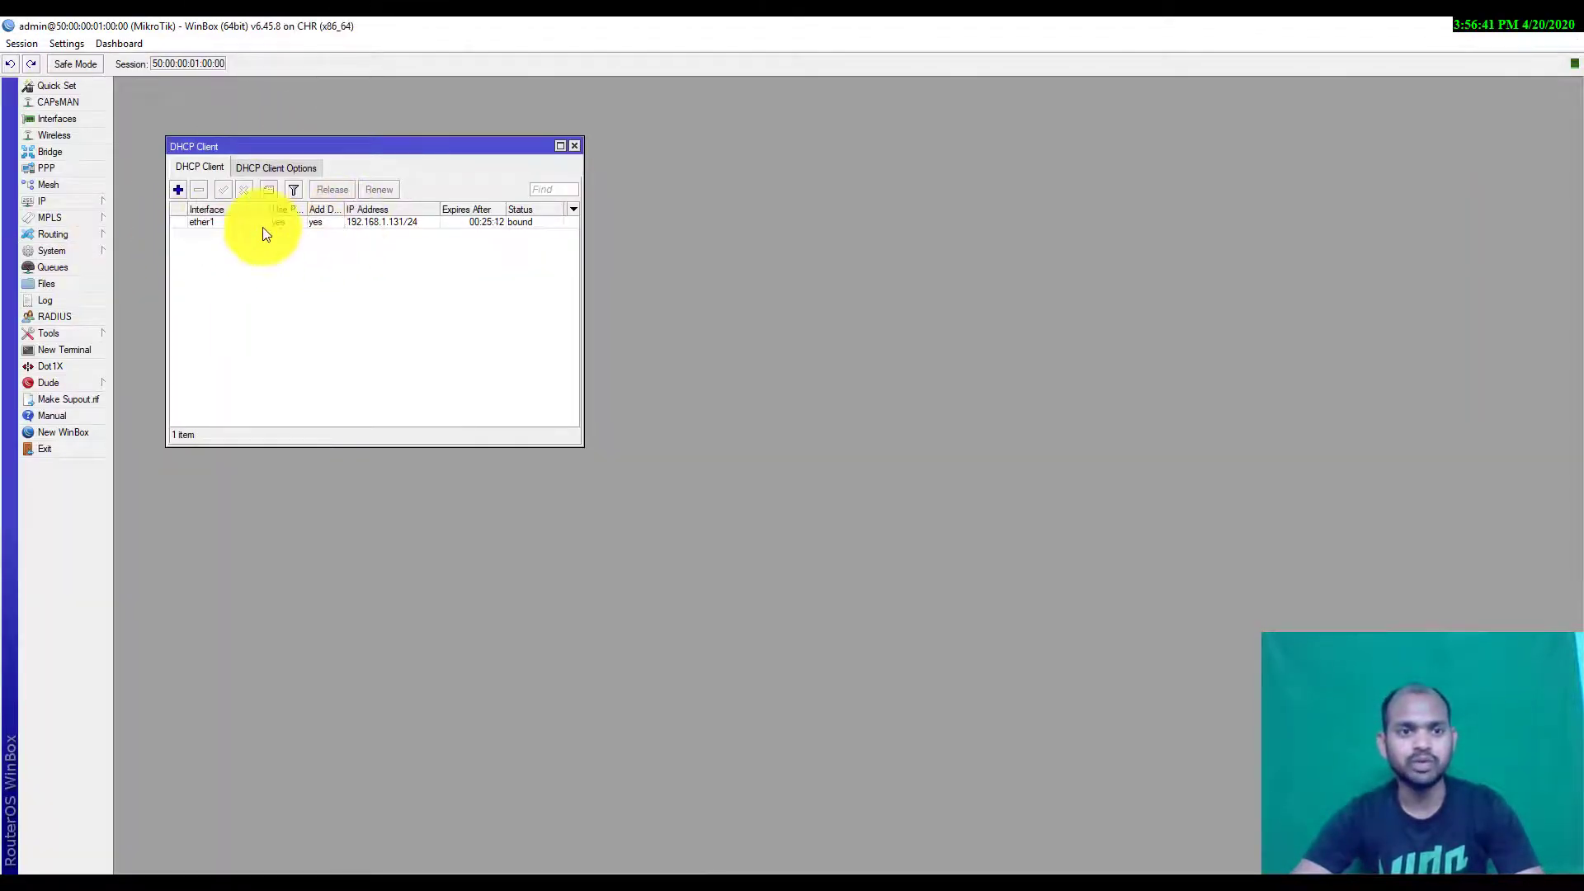
click(41, 200)
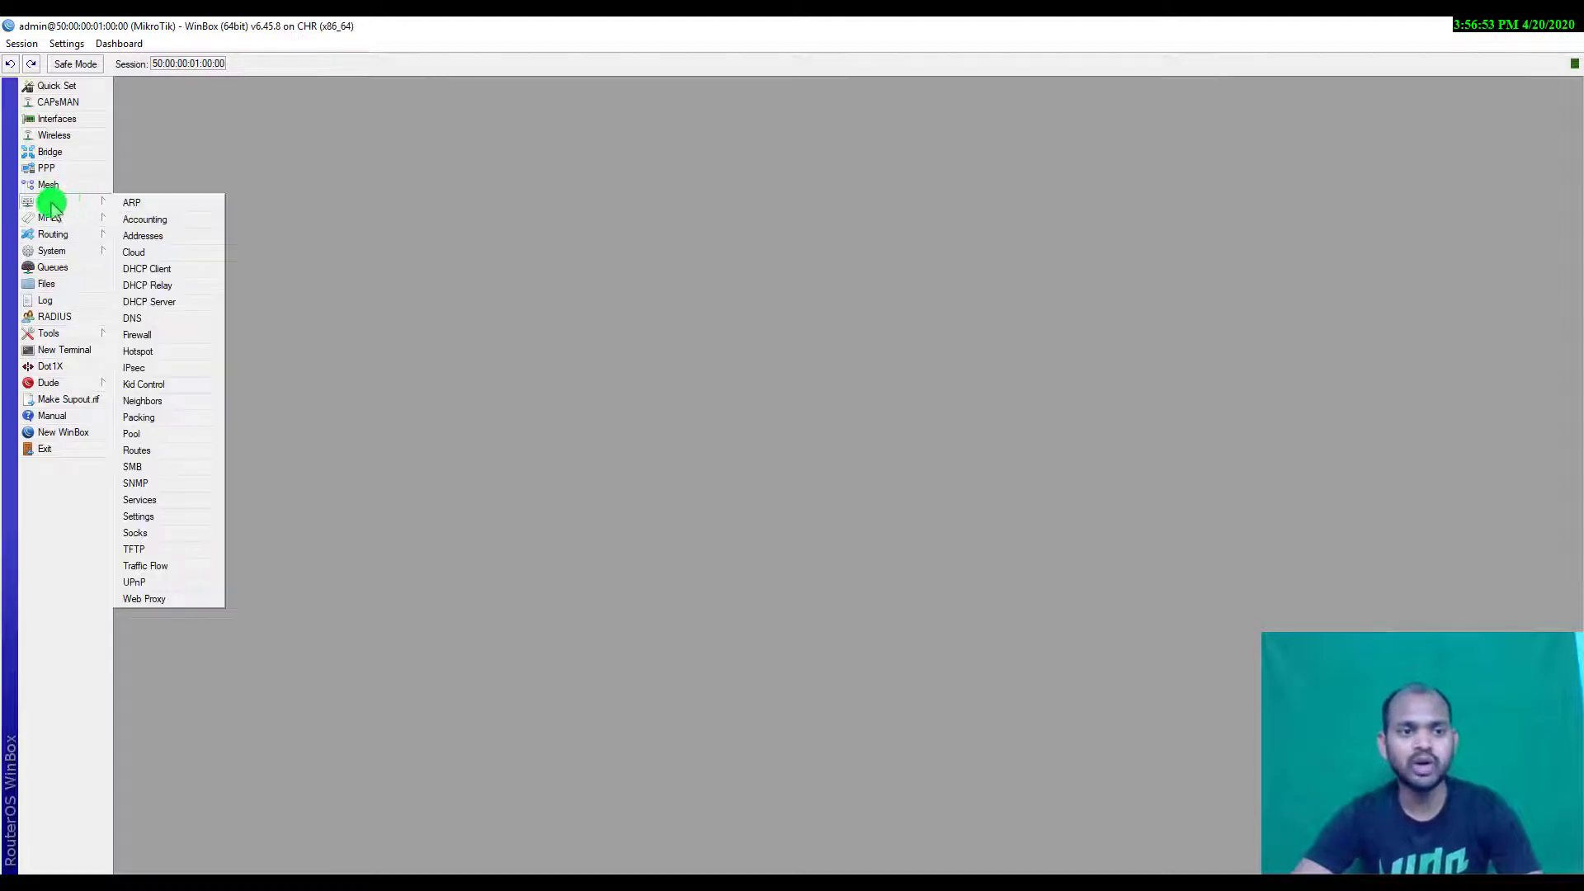
click(147, 267)
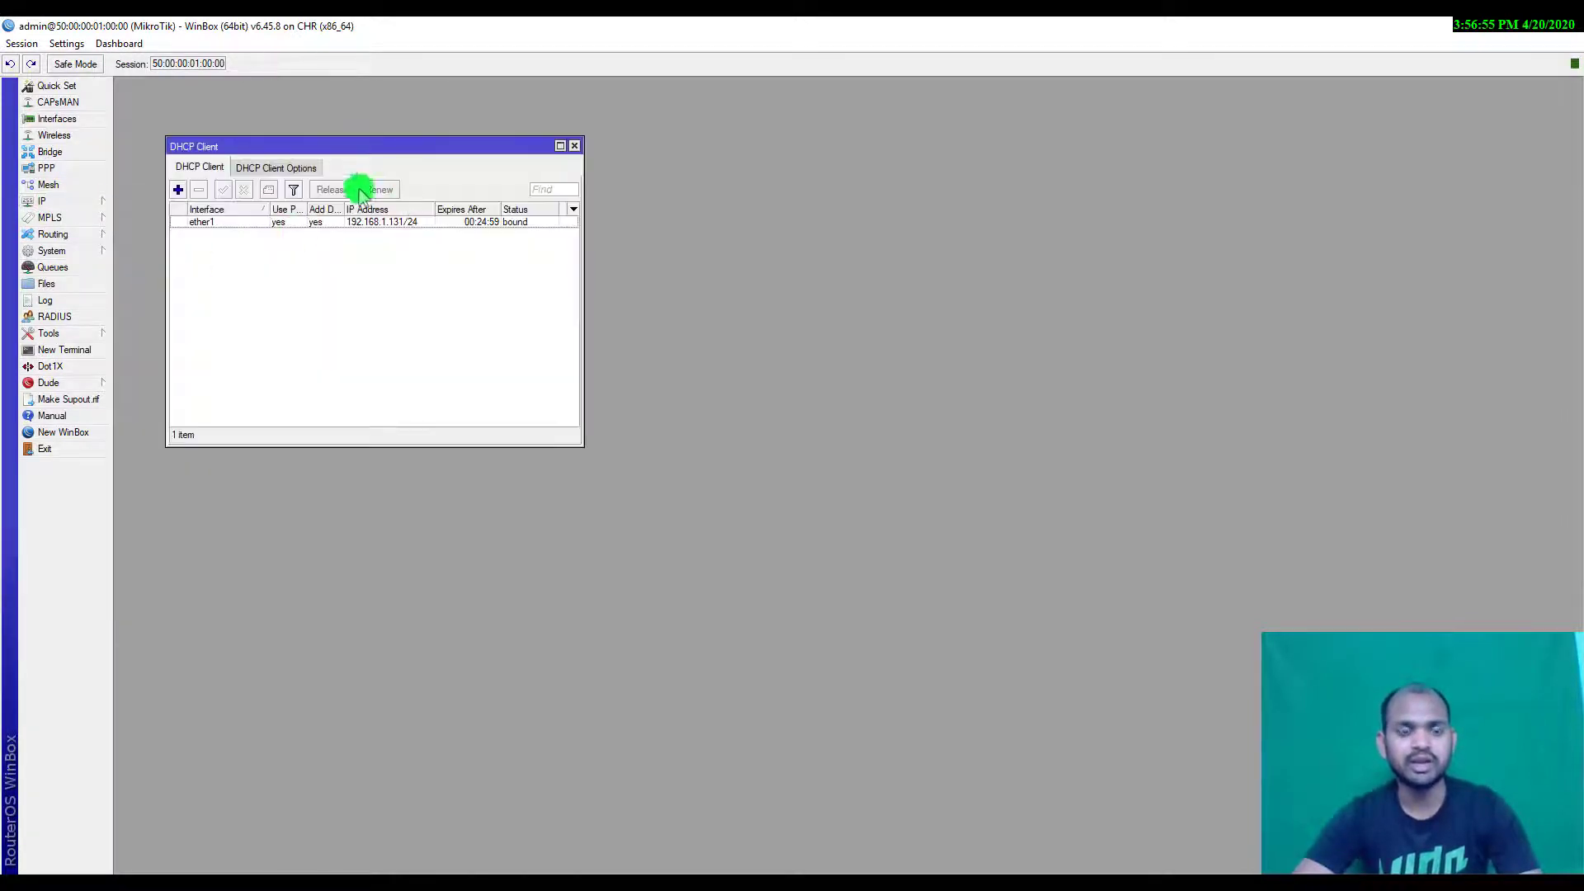
click(316, 222)
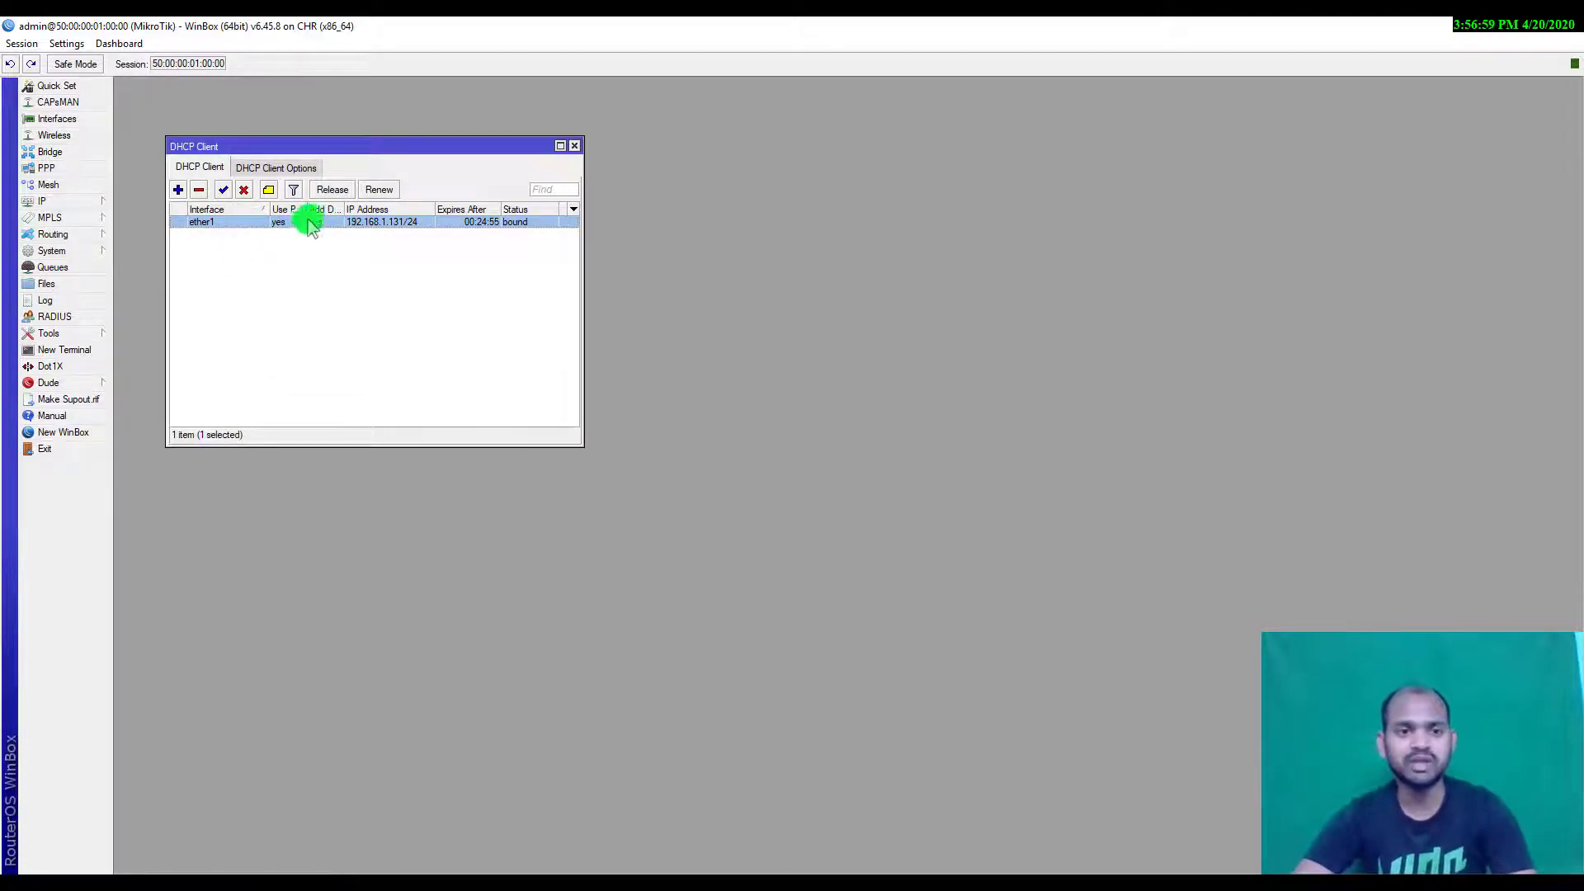
double_click(303, 221)
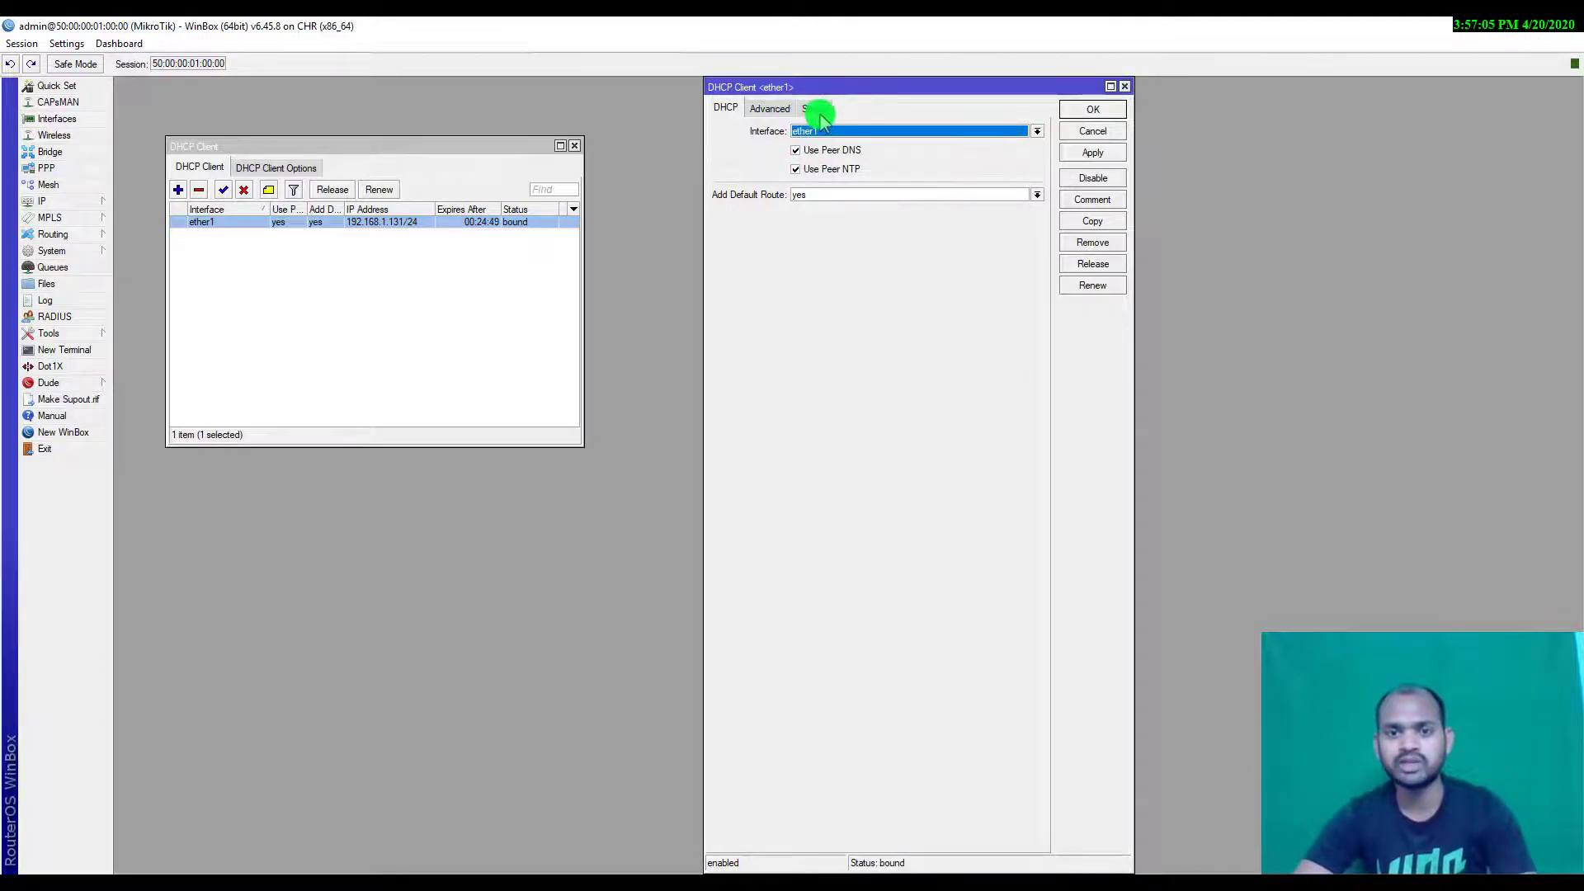
click(813, 108)
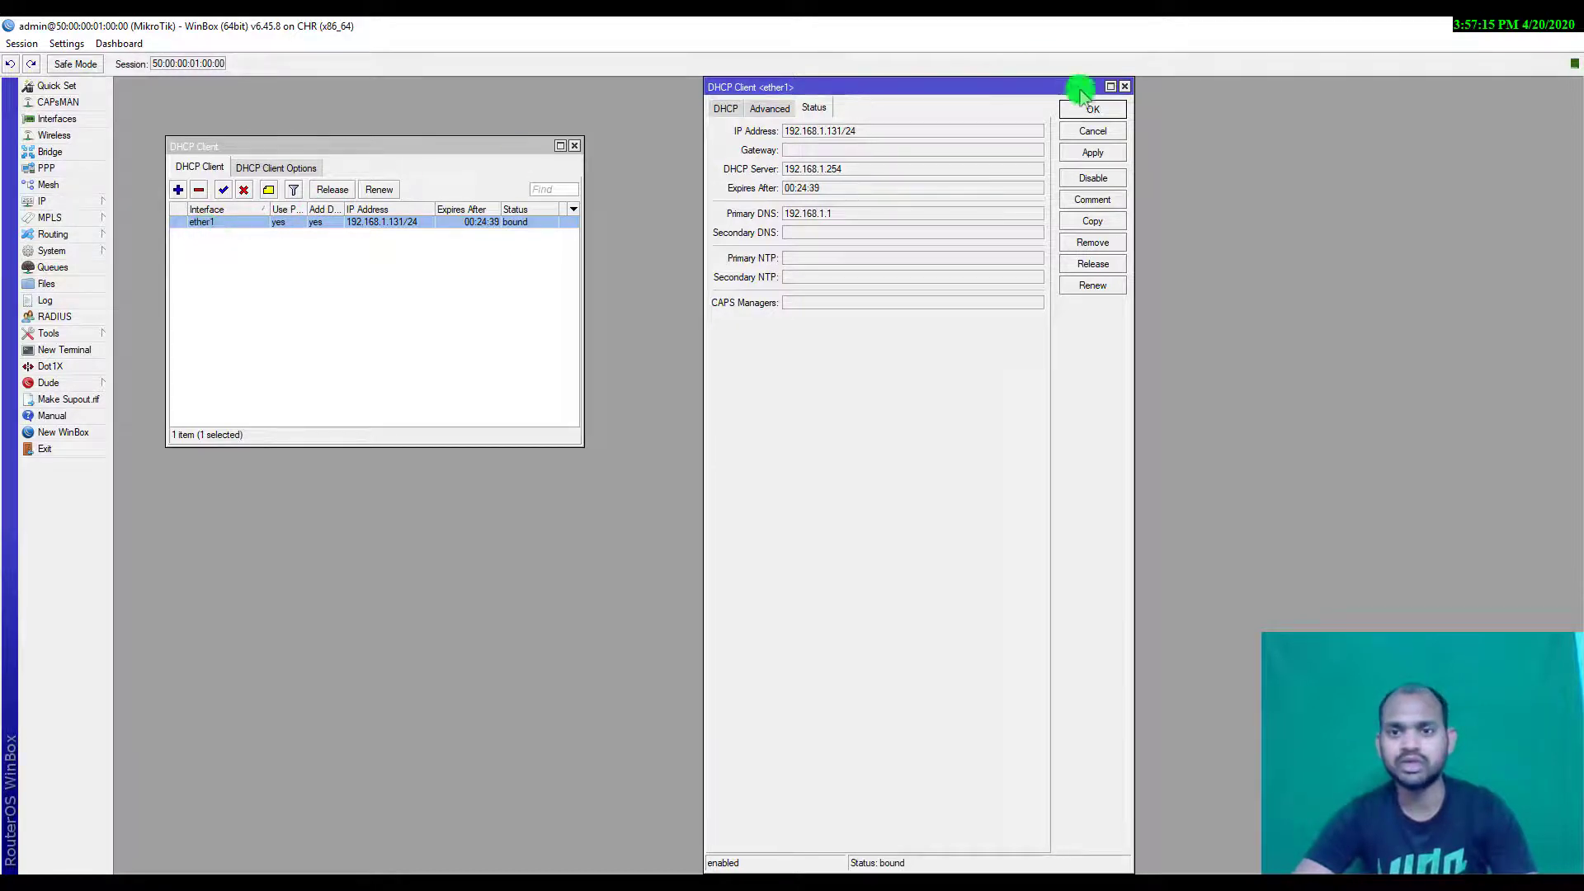
click(1092, 109)
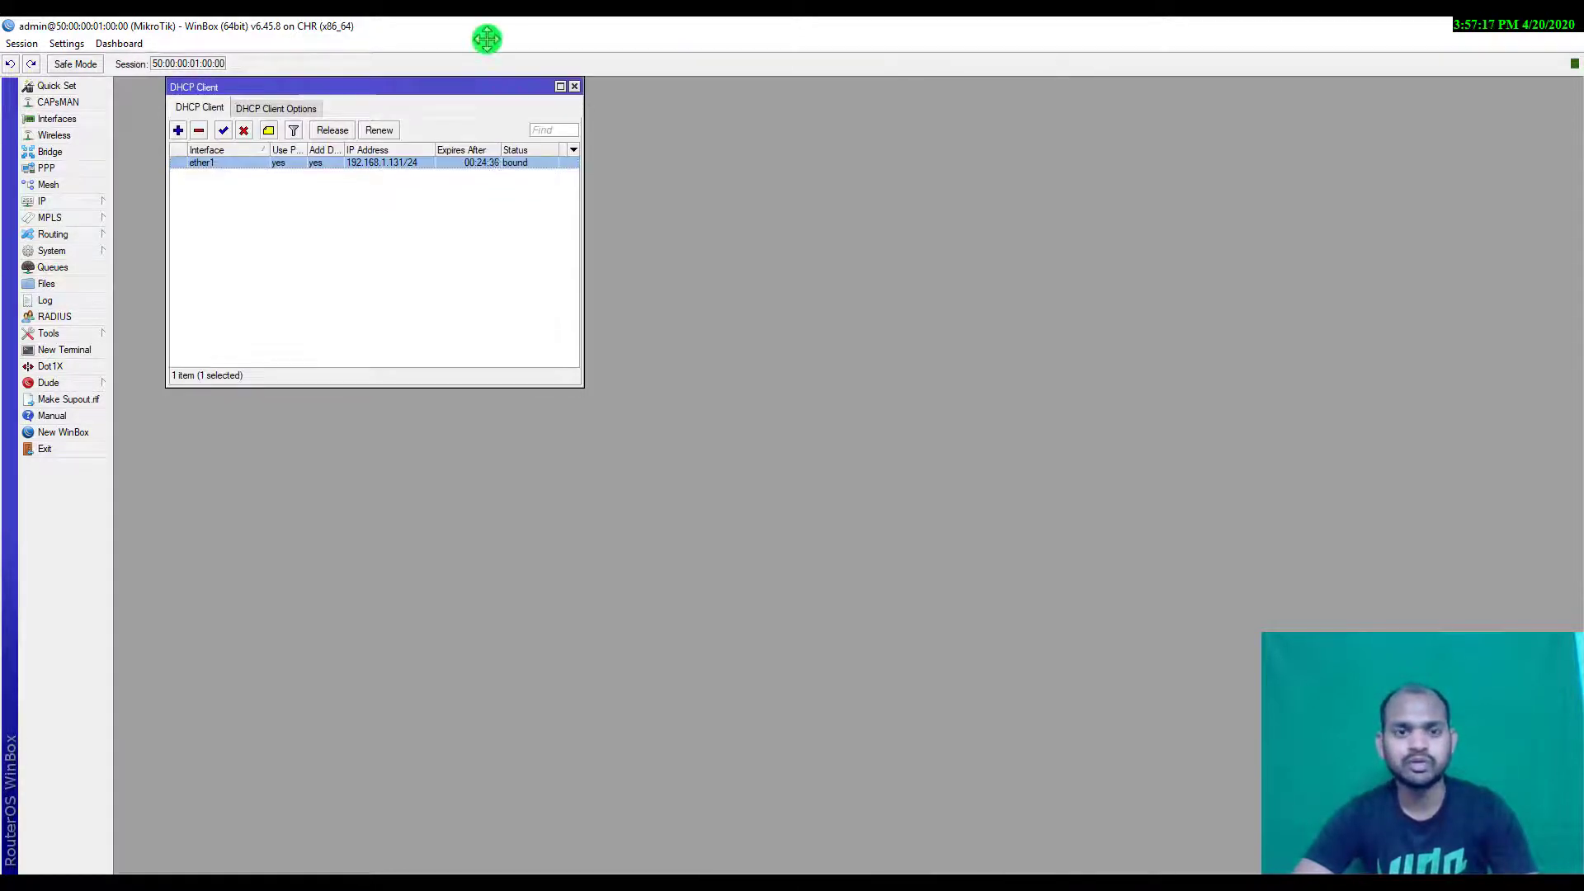
mouse_move(698, 260)
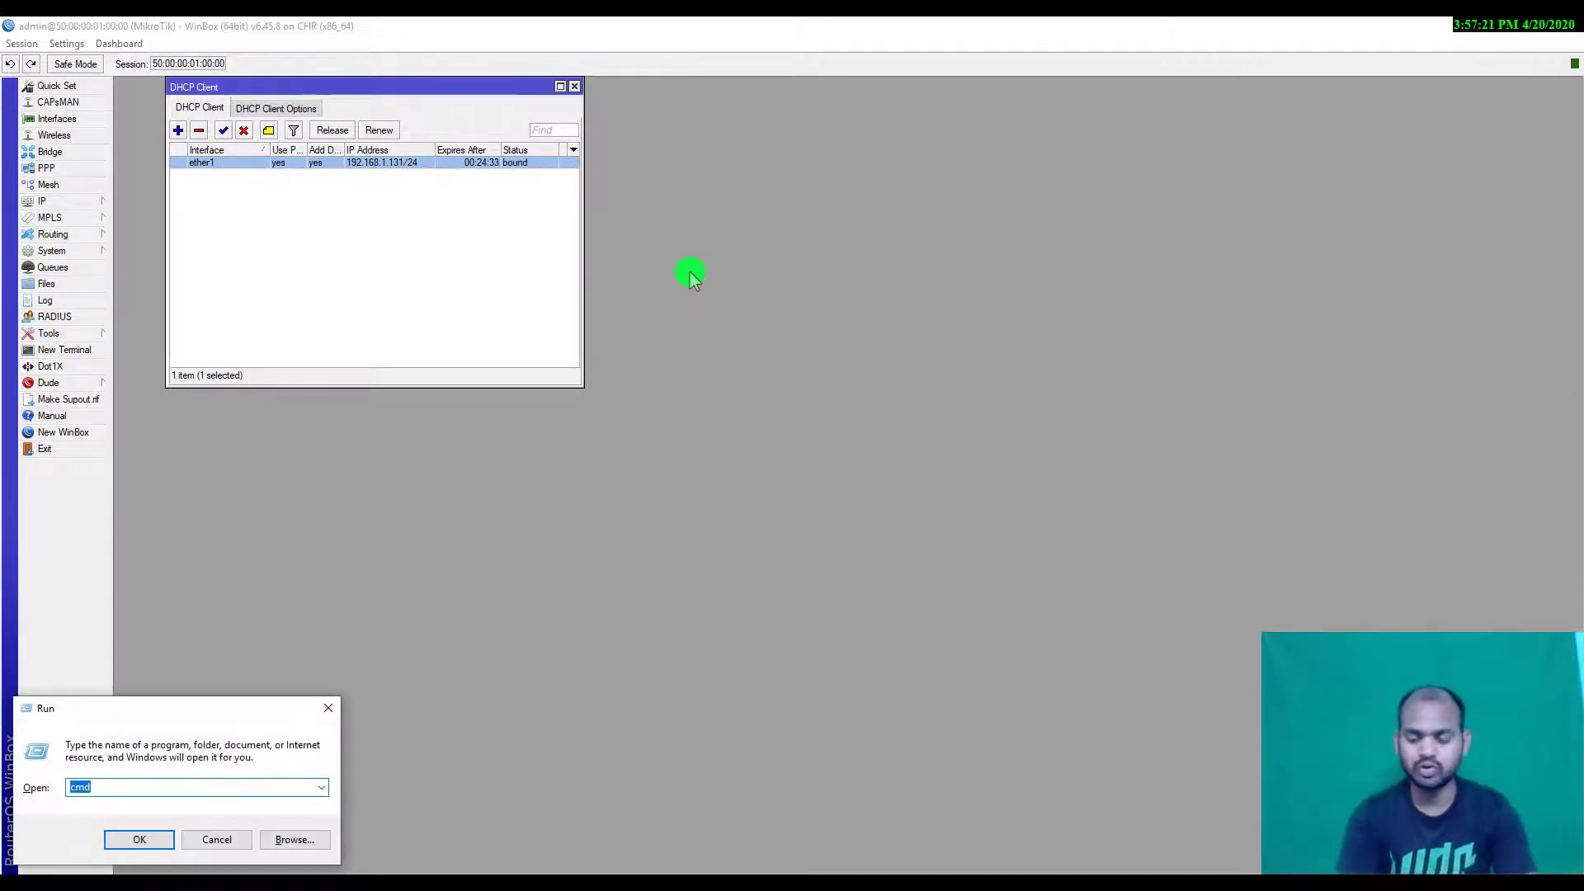
- Open Command Prompt and enter a ping to the router's 192.168.1.131 address
click(139, 840)
text(ping 192.)
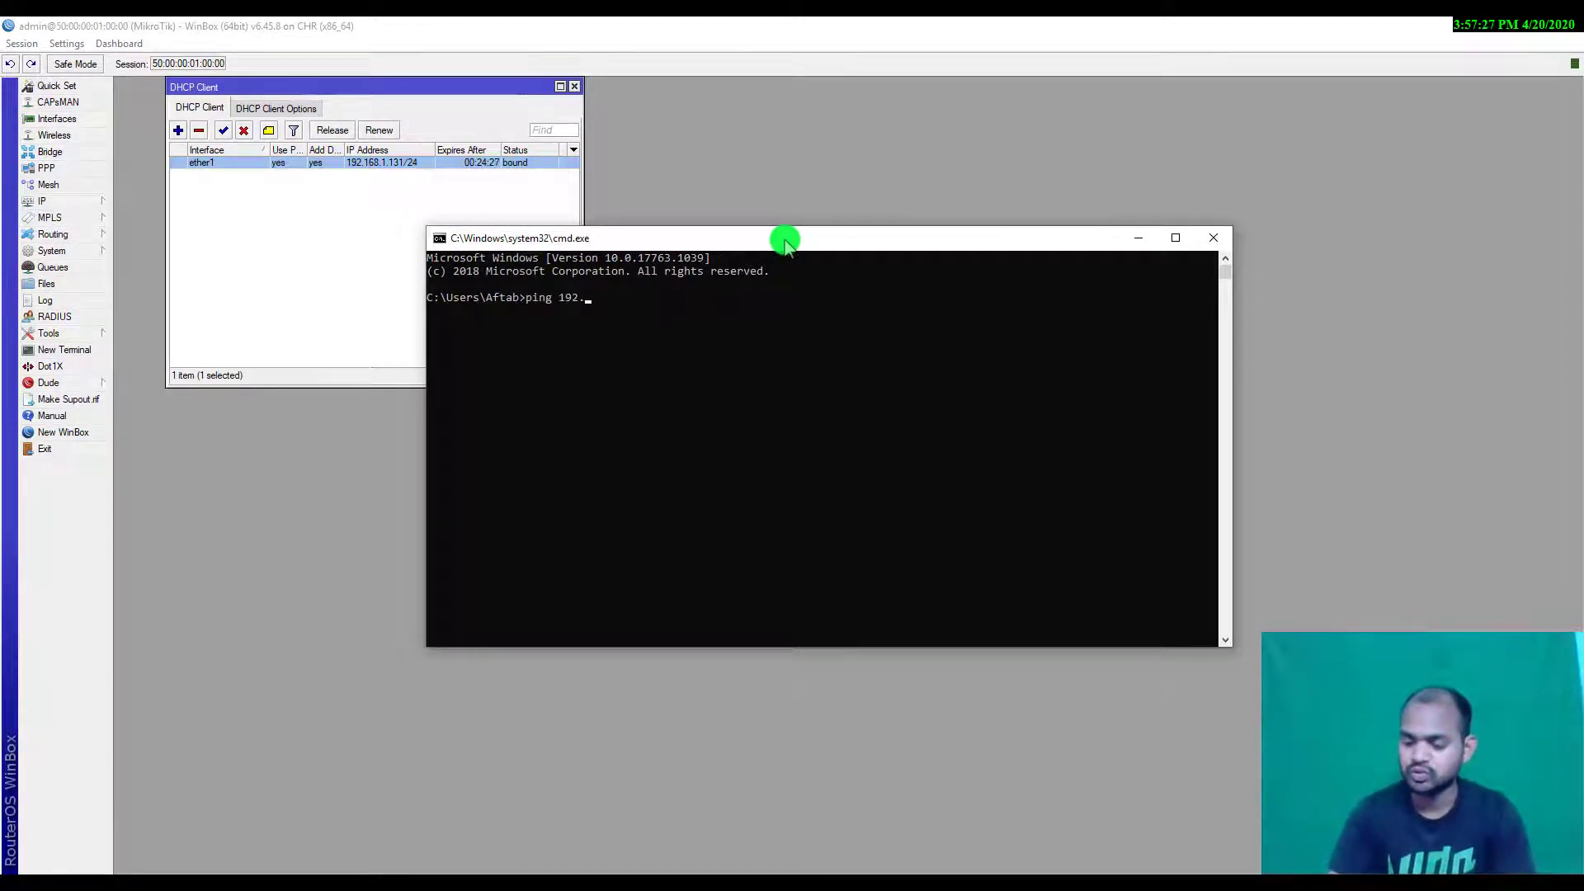
text(168.1.131/webfig/)
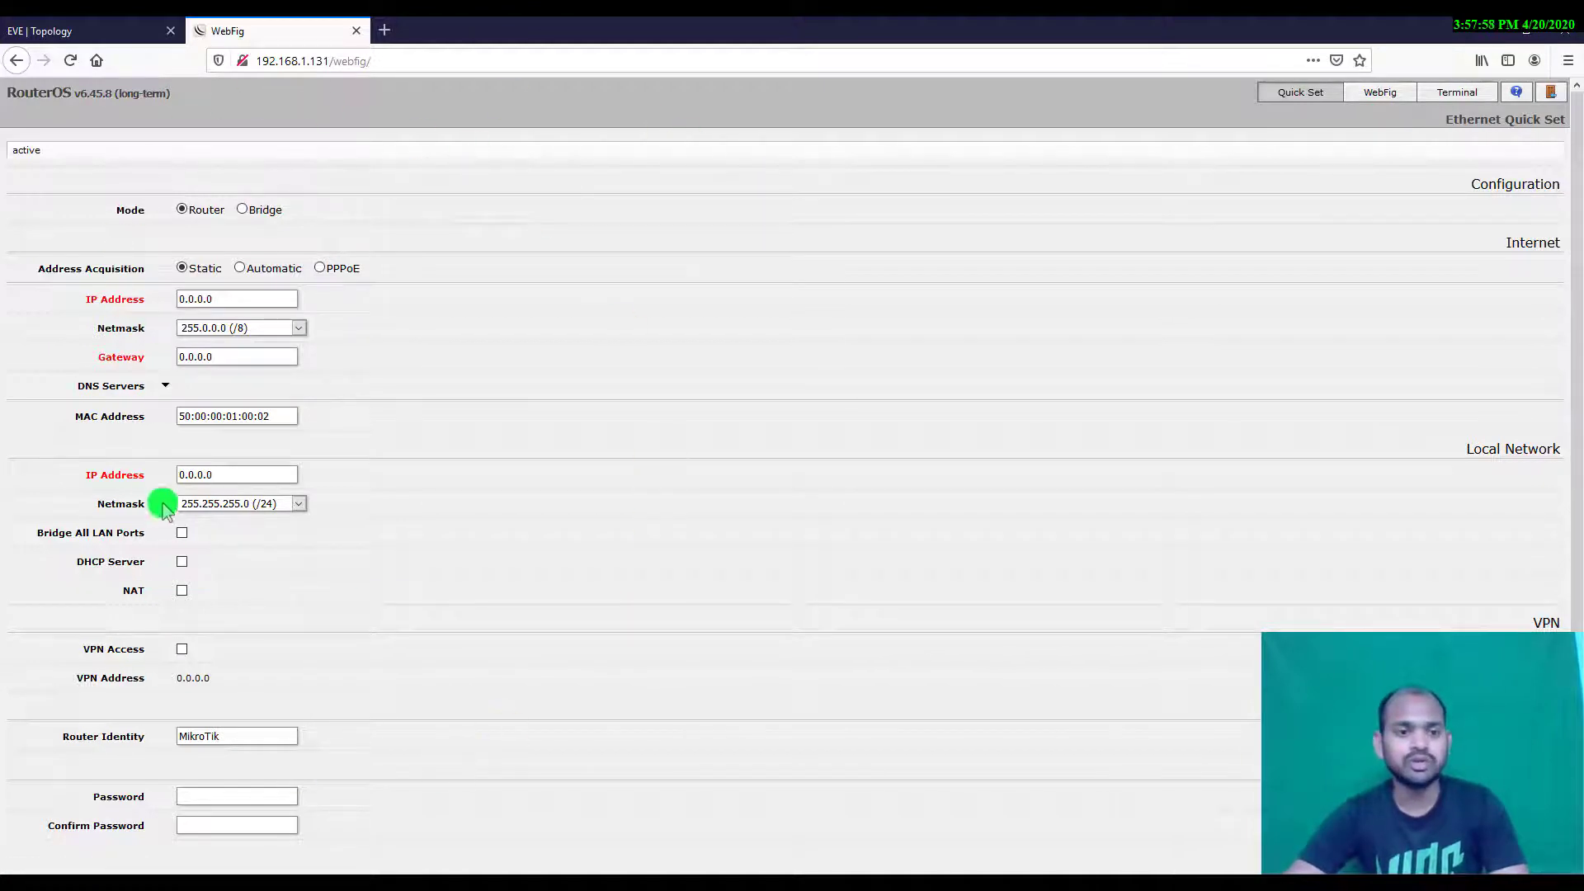
- Switch from Quick Set to the WebFig view and expand the IP menu
click(1299, 92)
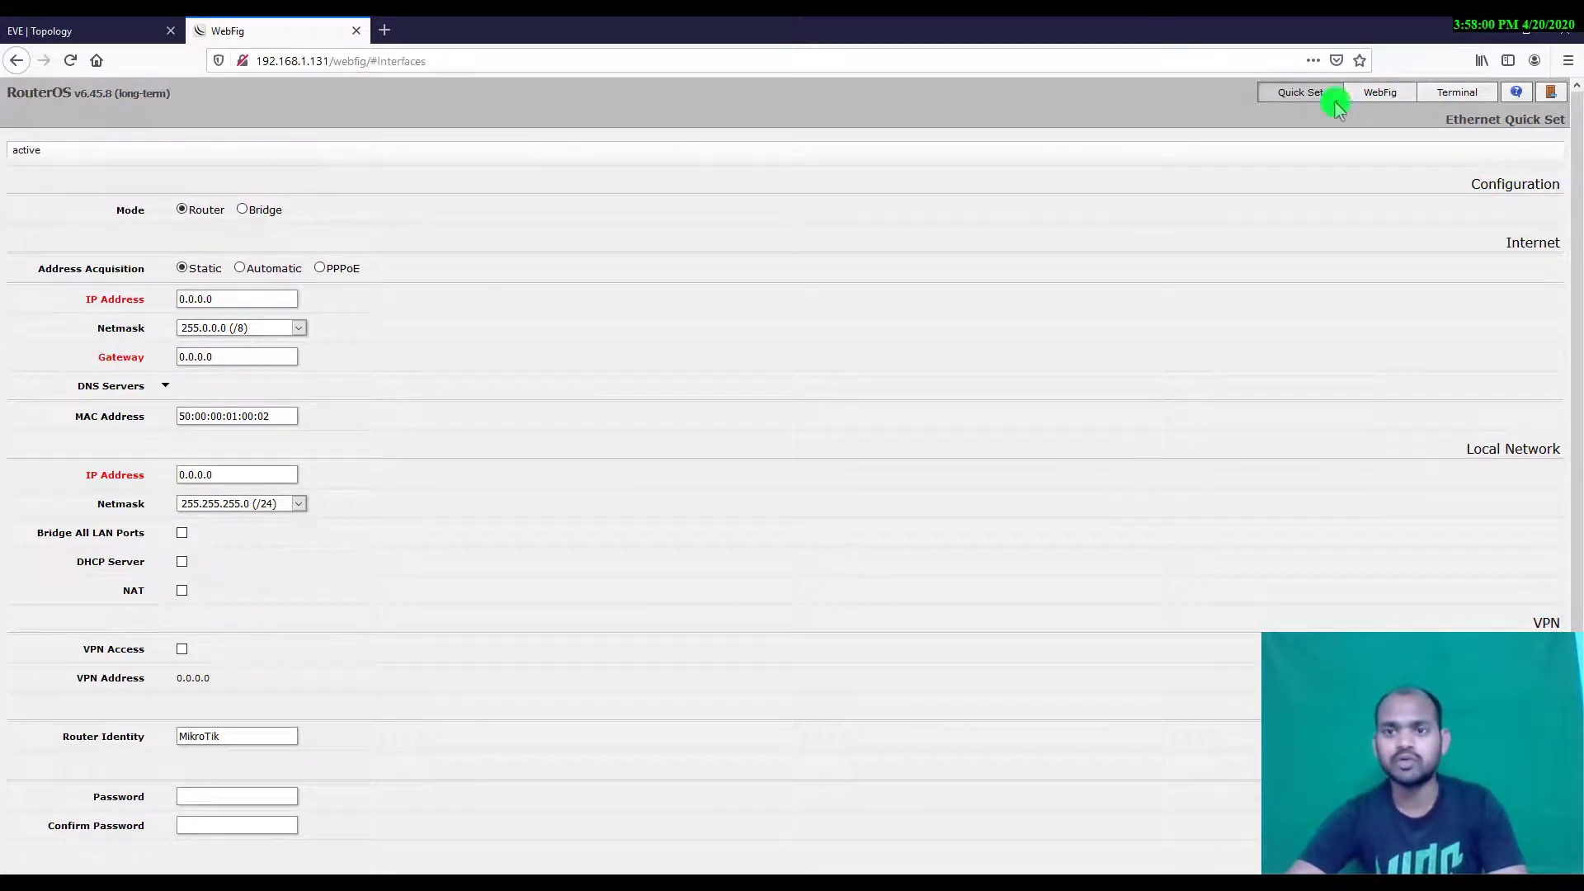
click(1395, 91)
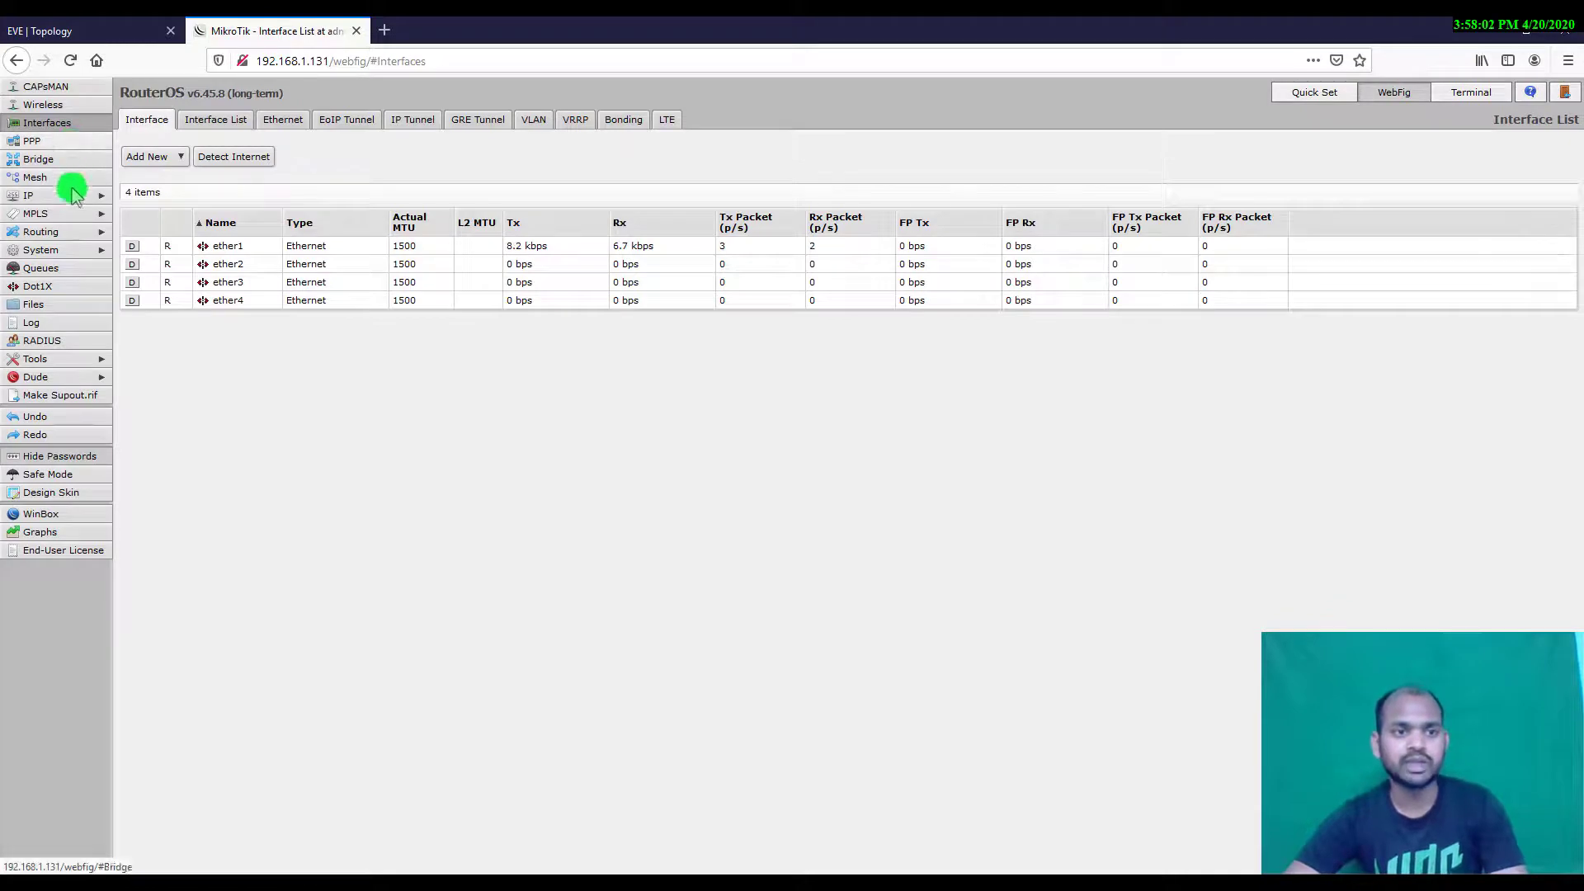
click(27, 194)
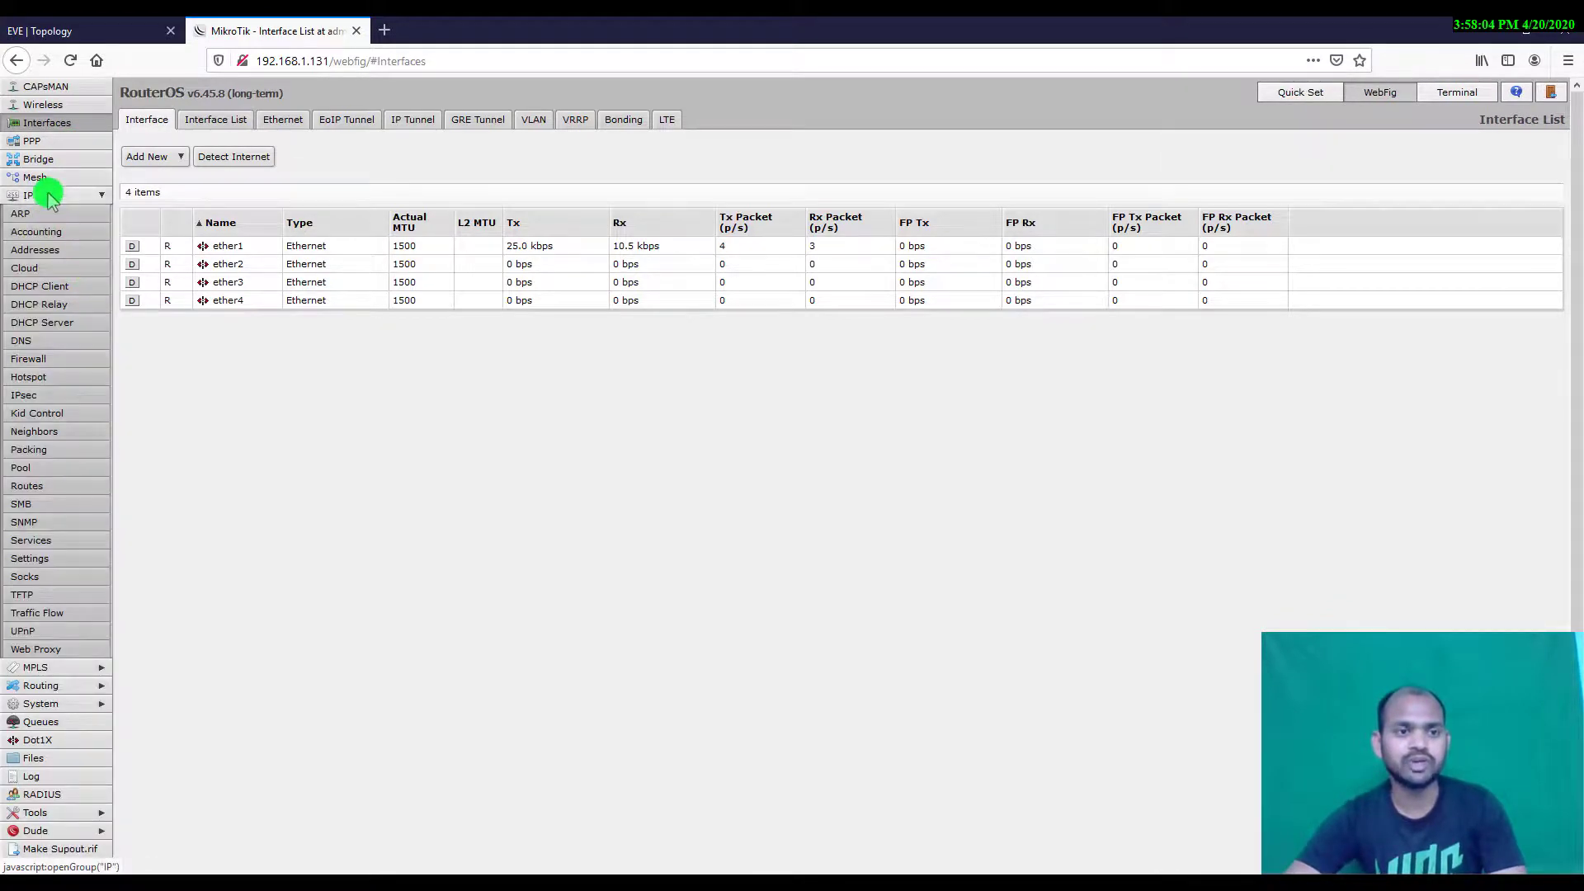
click(27, 194)
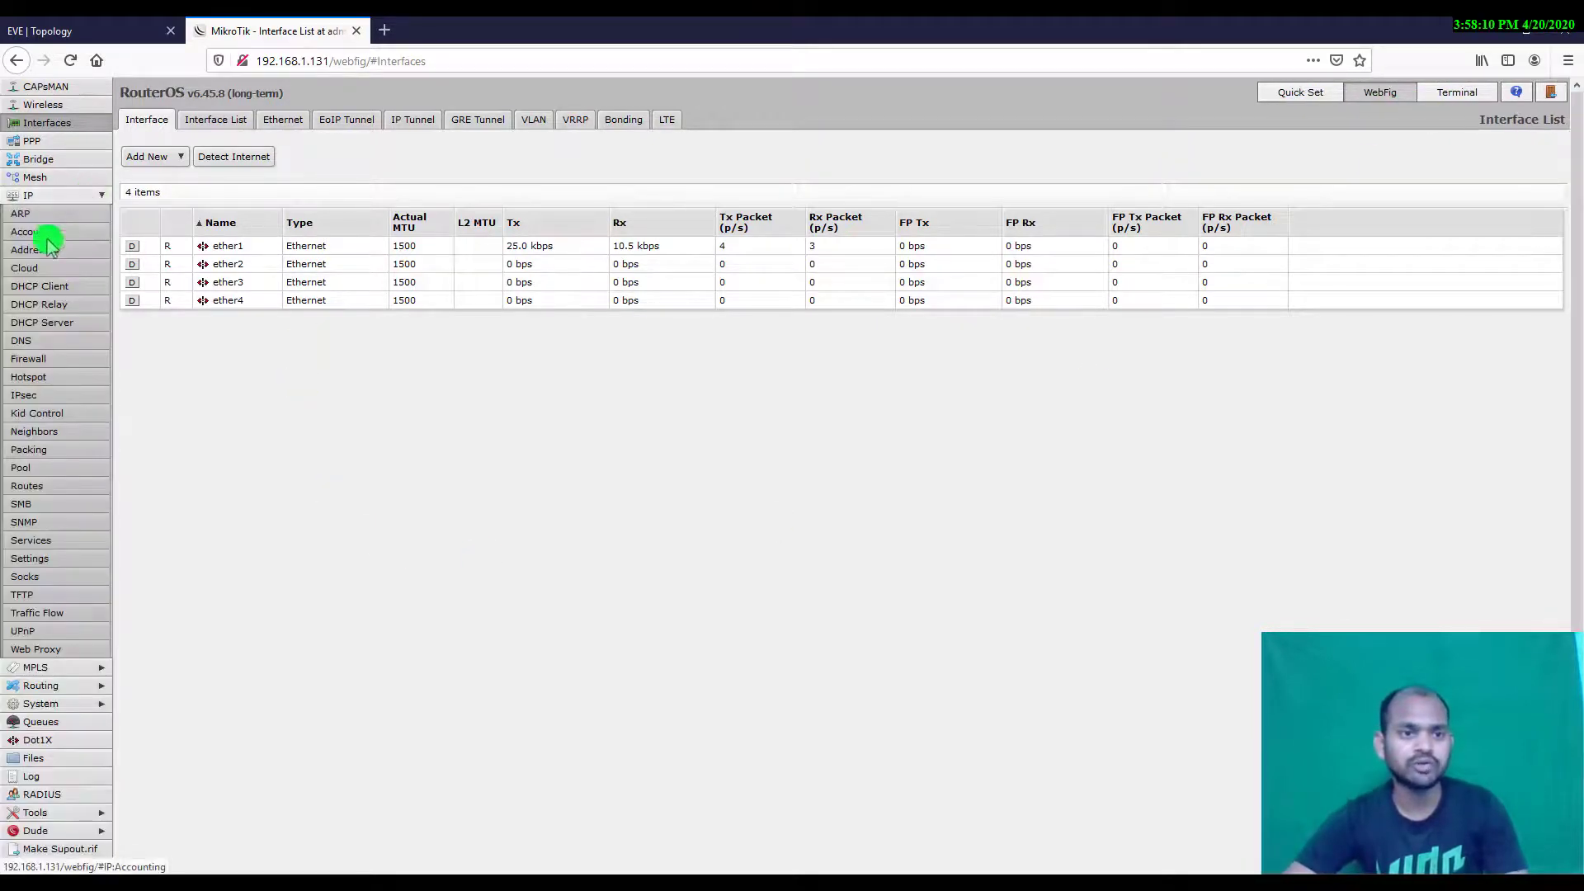
- Open IP > Addresses and view, then close, the 192.168.1.131/24 entry details
click(35, 249)
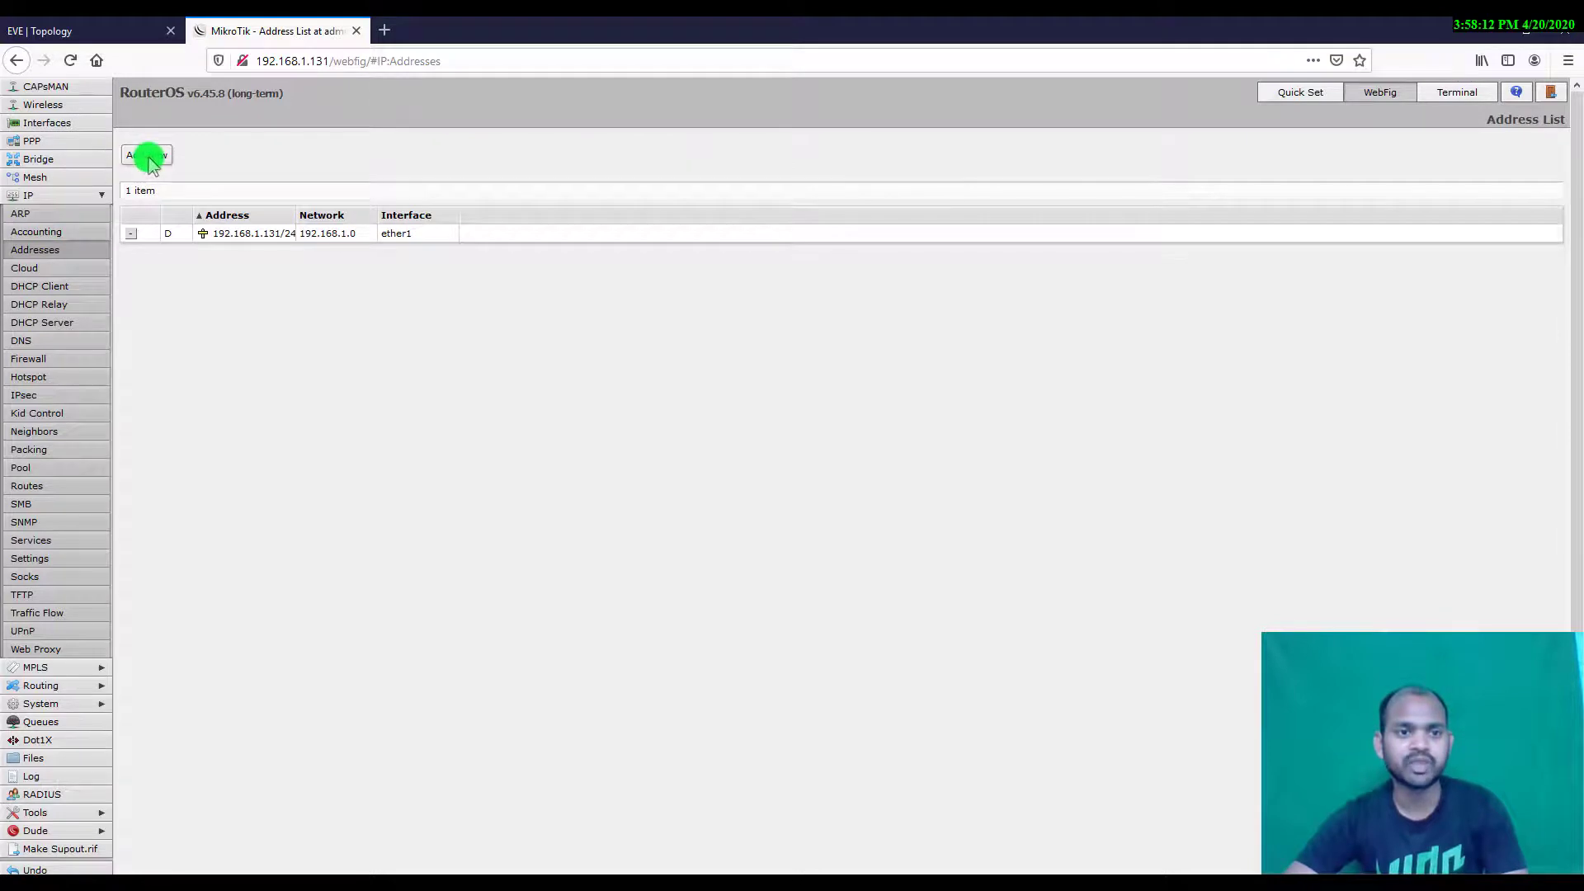
click(144, 154)
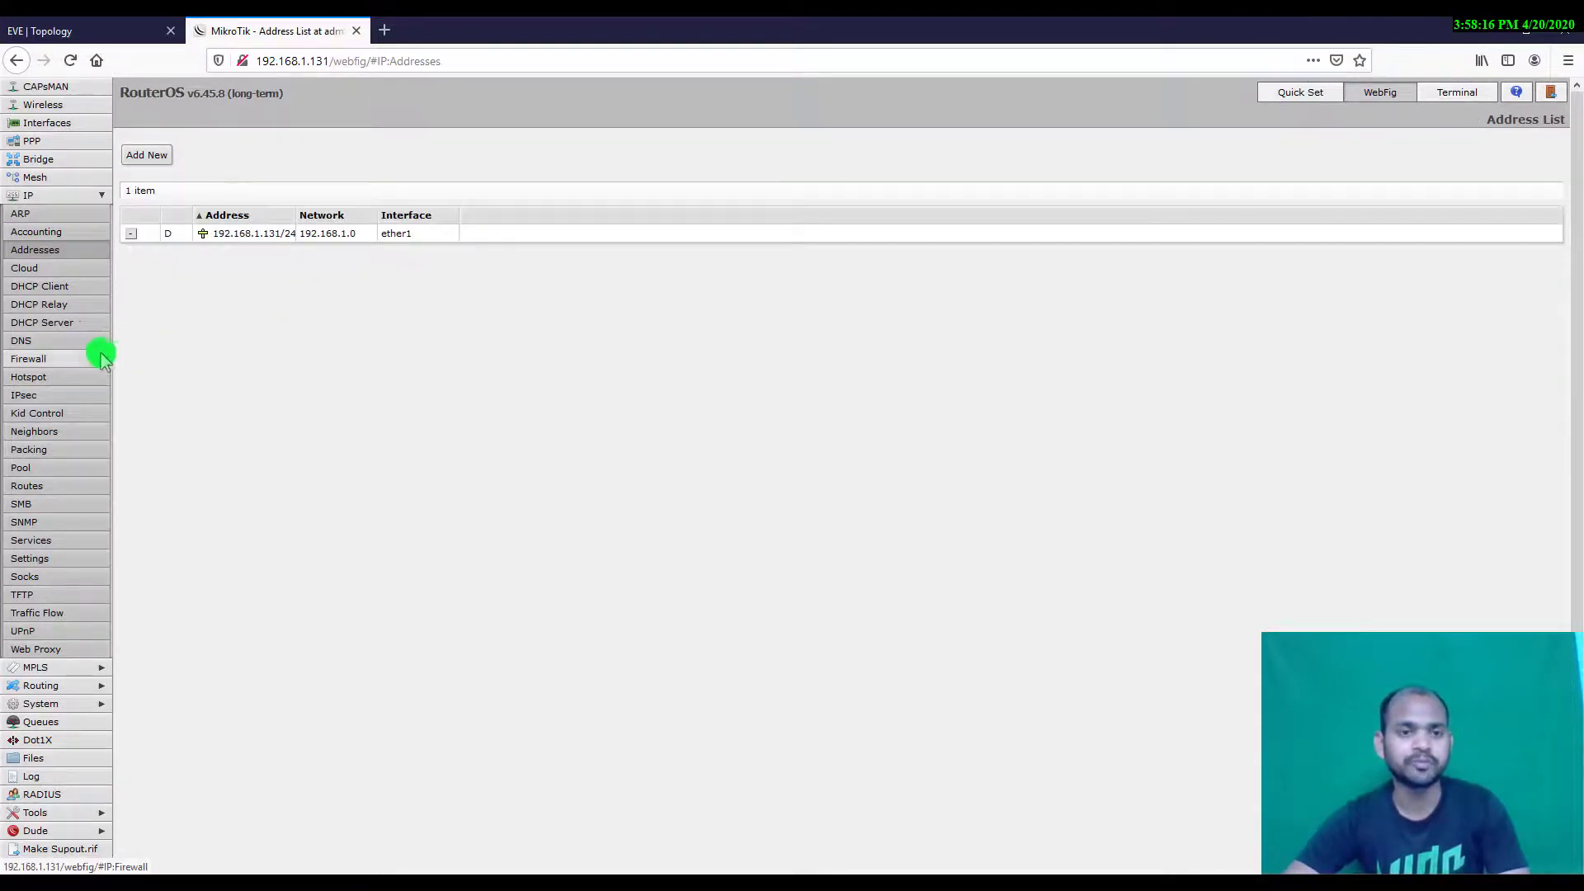
mouse_move(108, 122)
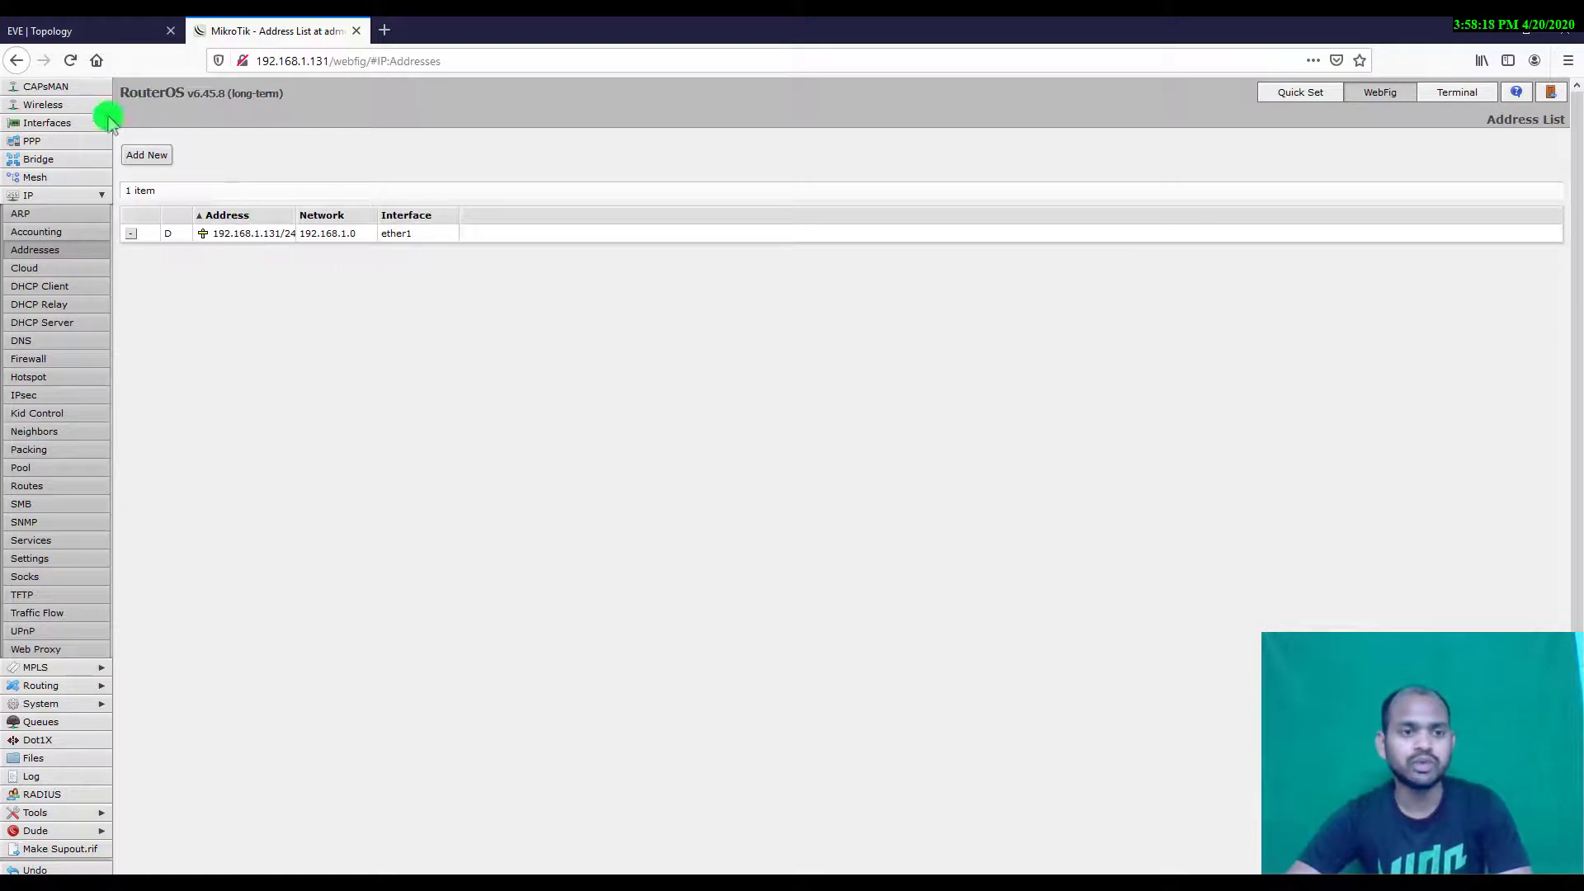
mouse_move(152, 481)
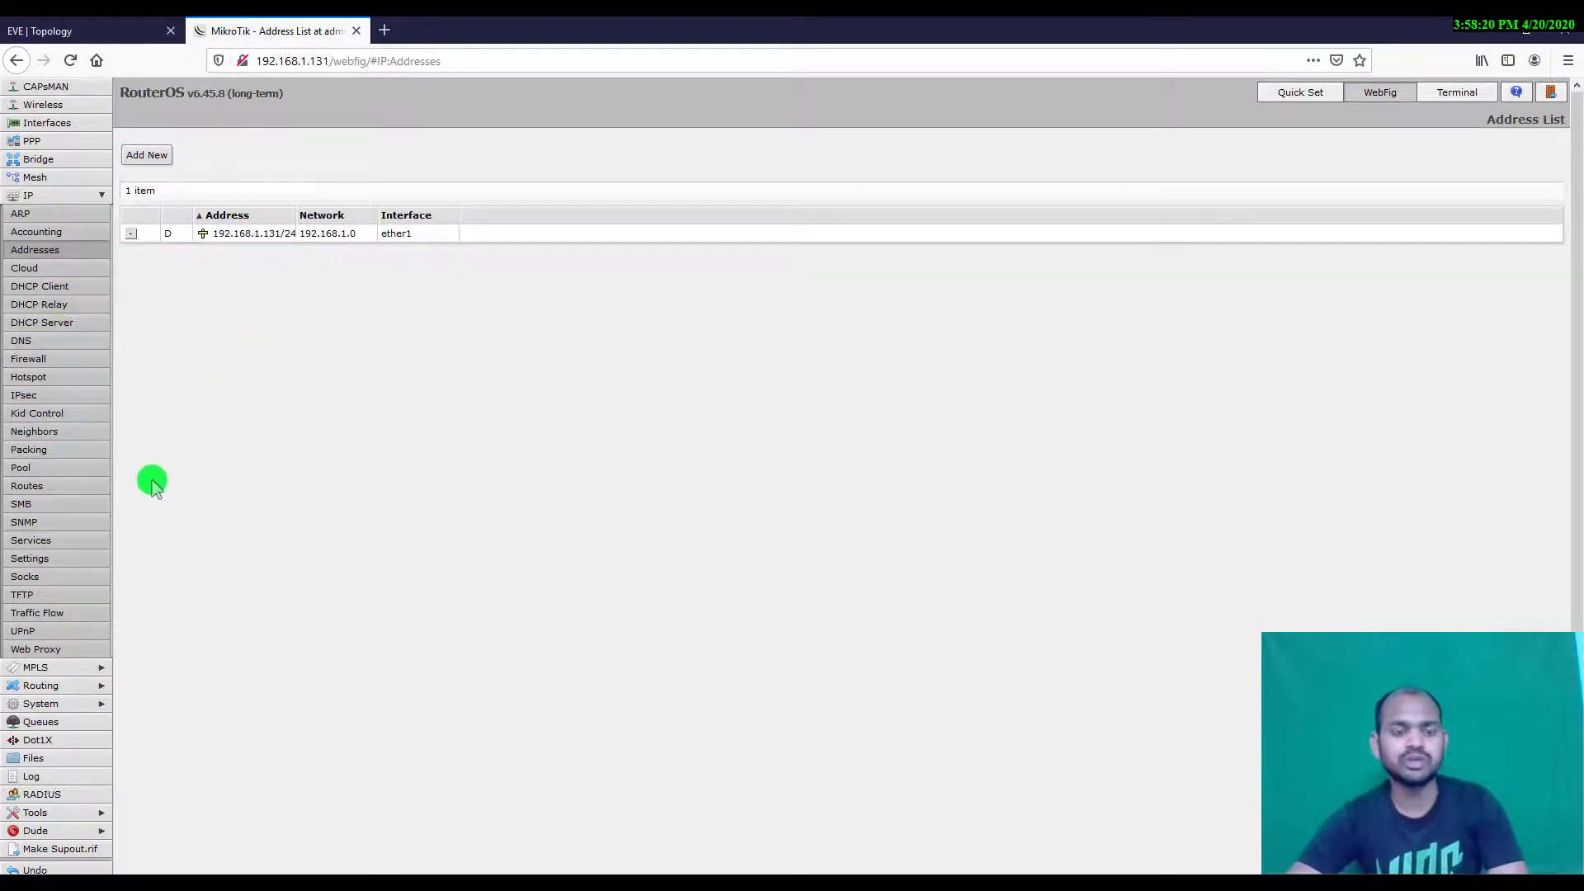
double_click(283, 234)
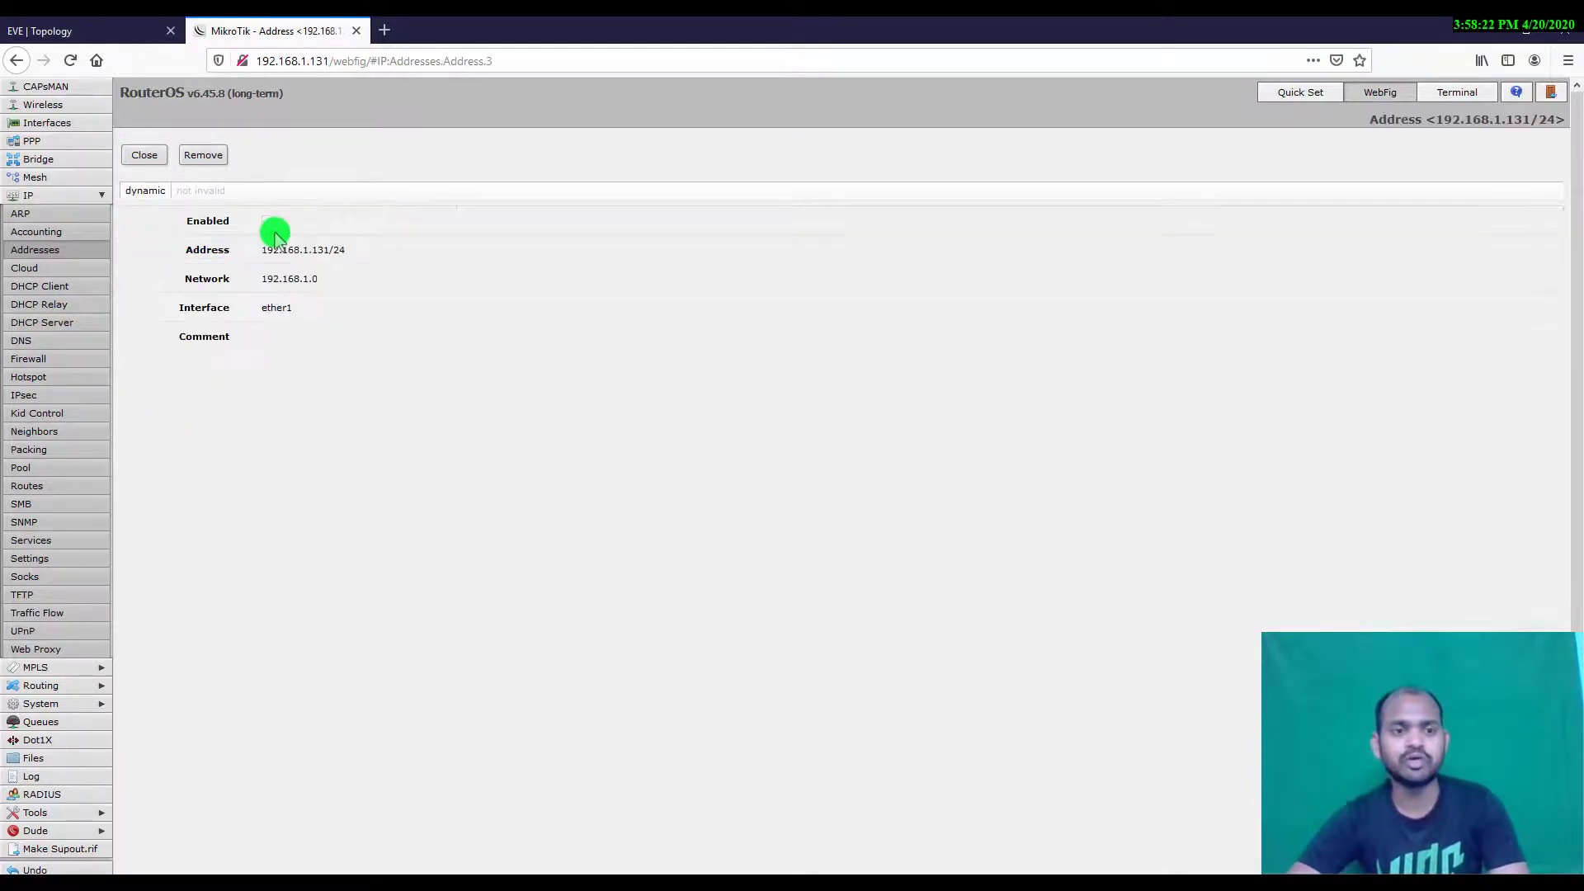
click(143, 154)
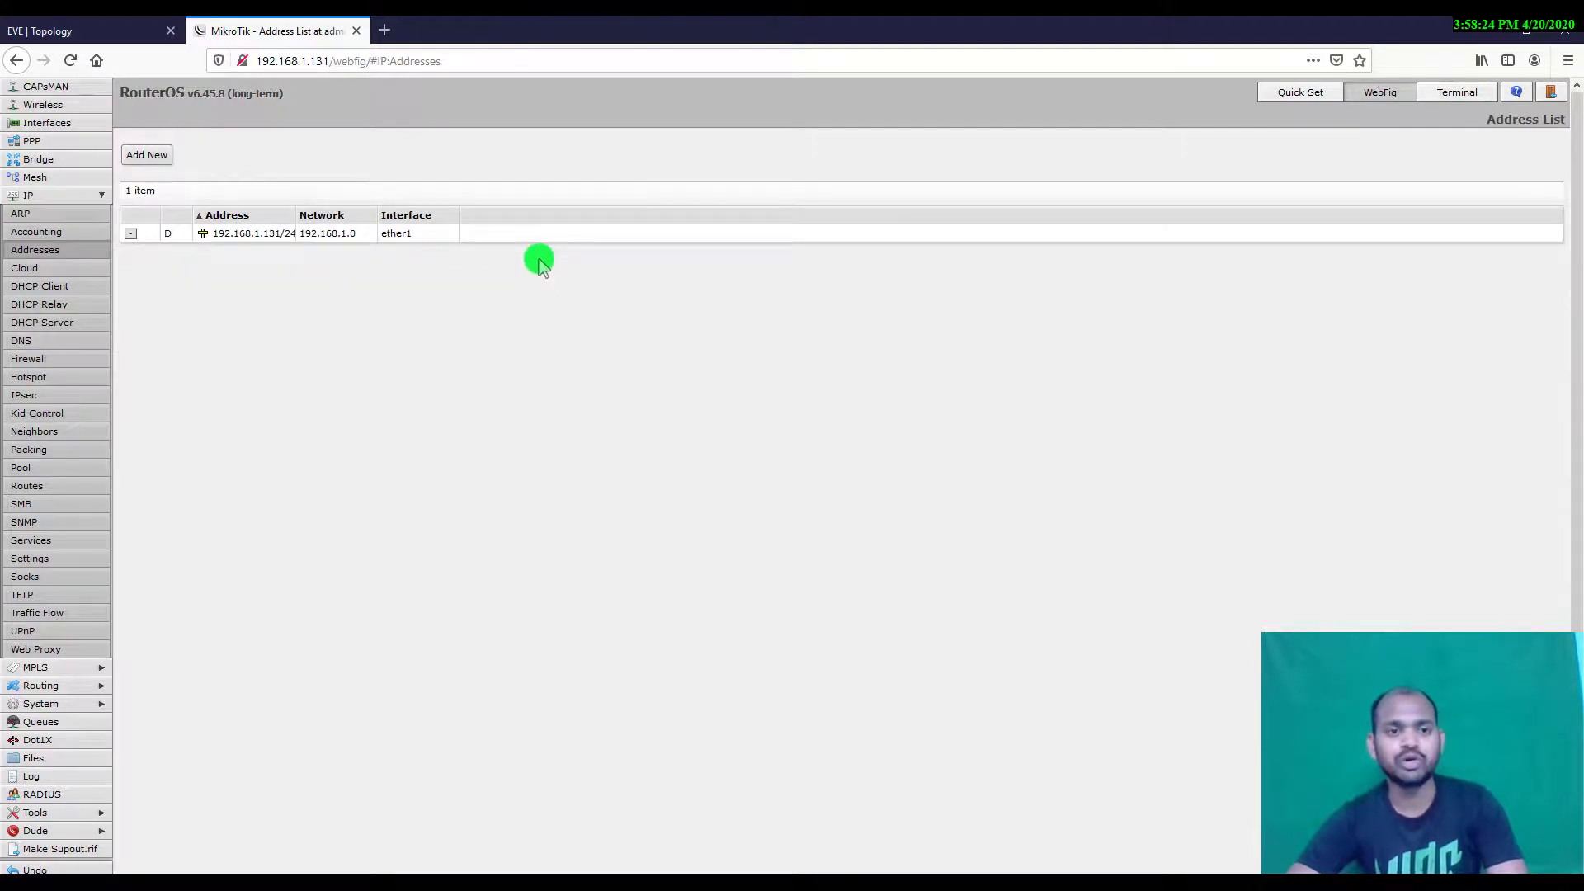
mouse_move(495, 432)
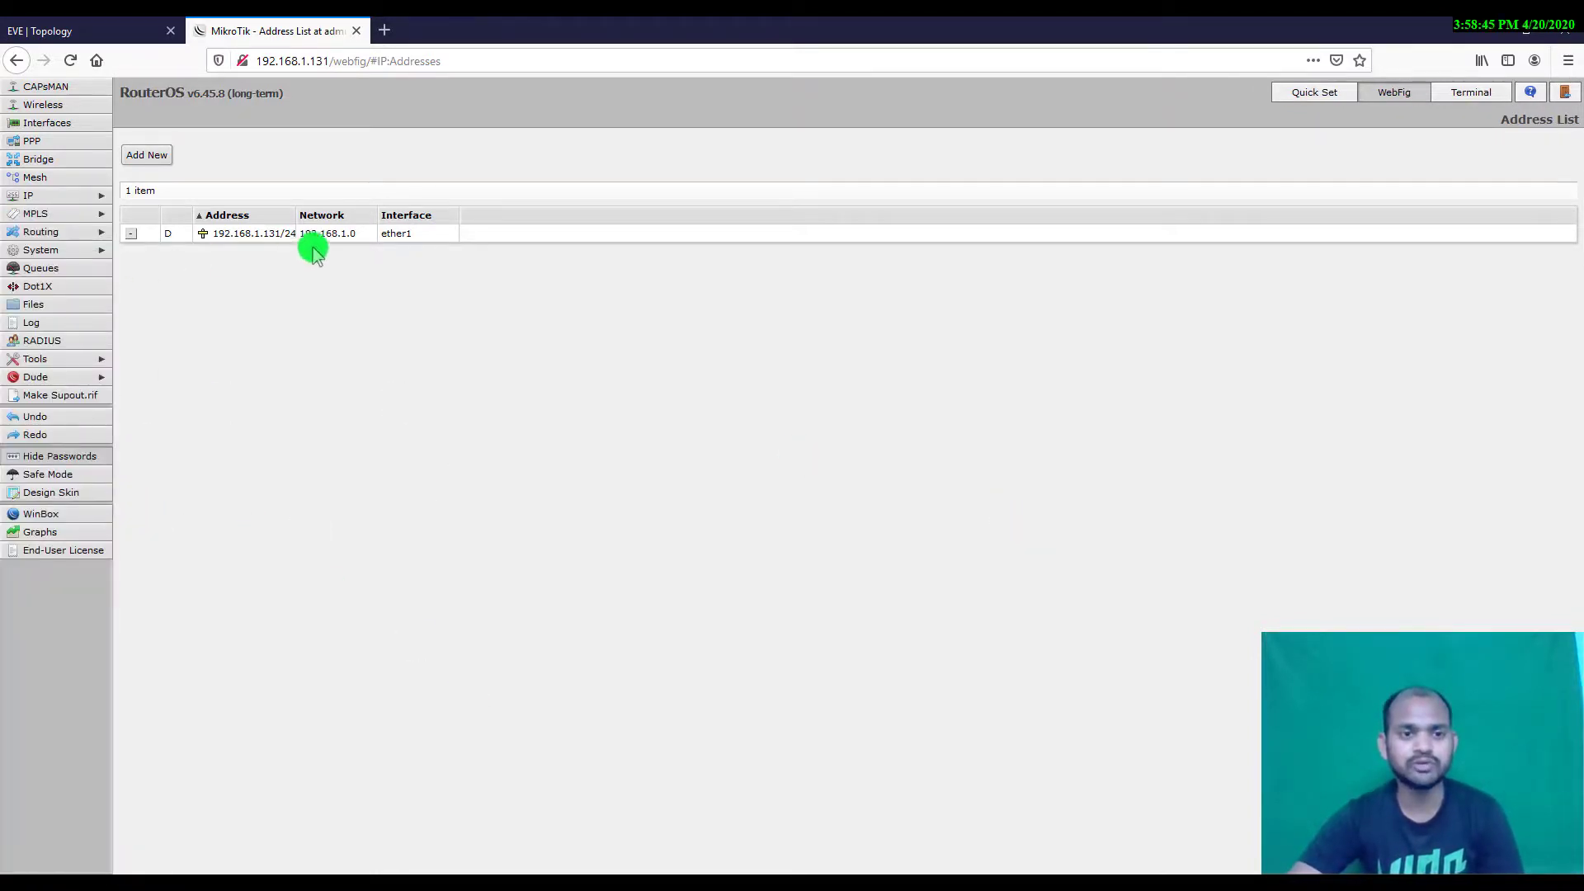
mouse_move(410, 281)
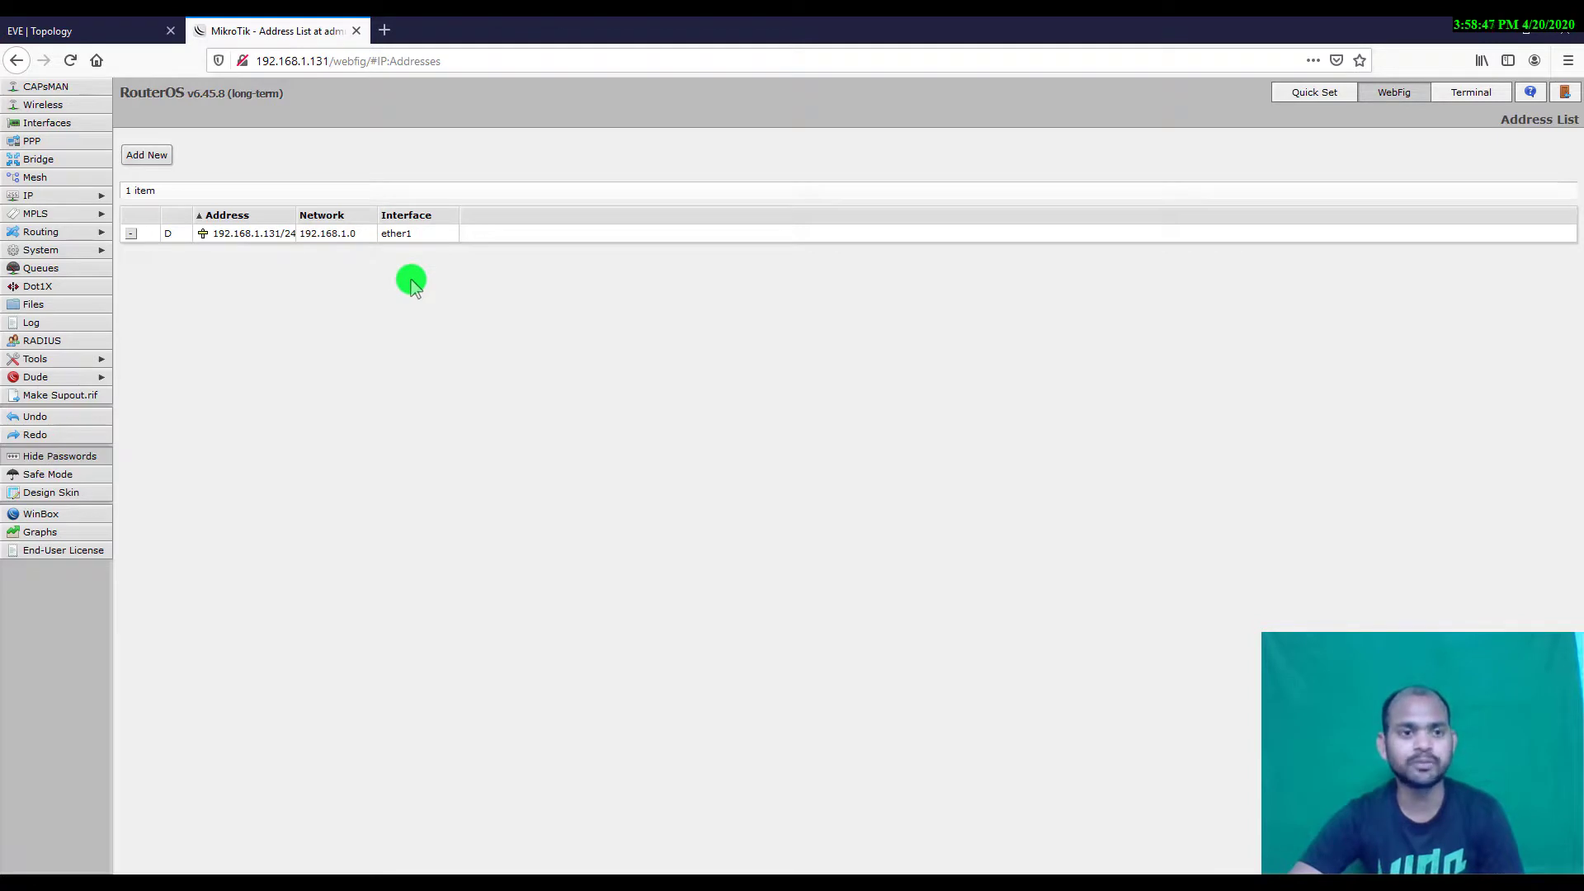